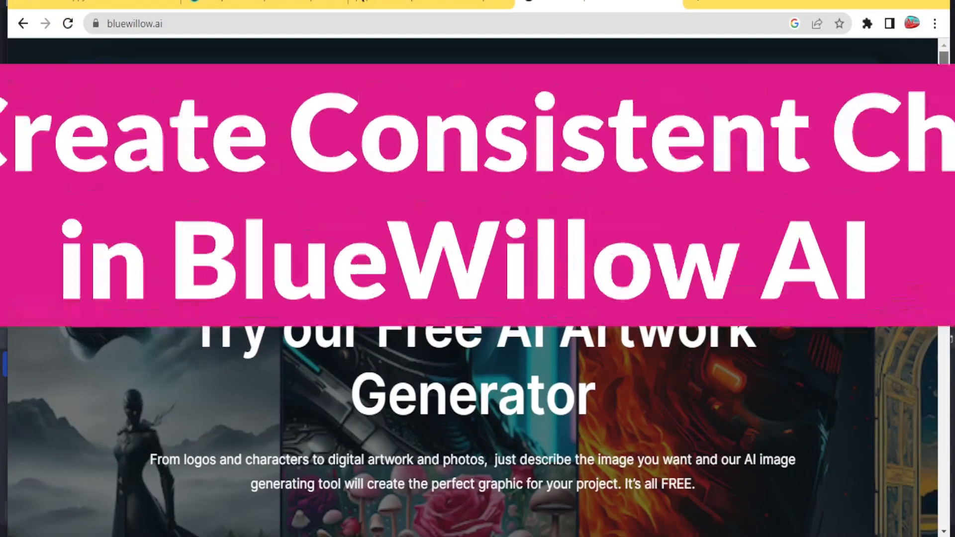
# Scroll down through the rookie-6 channel to reach the message box
pyautogui.scroll(-3)
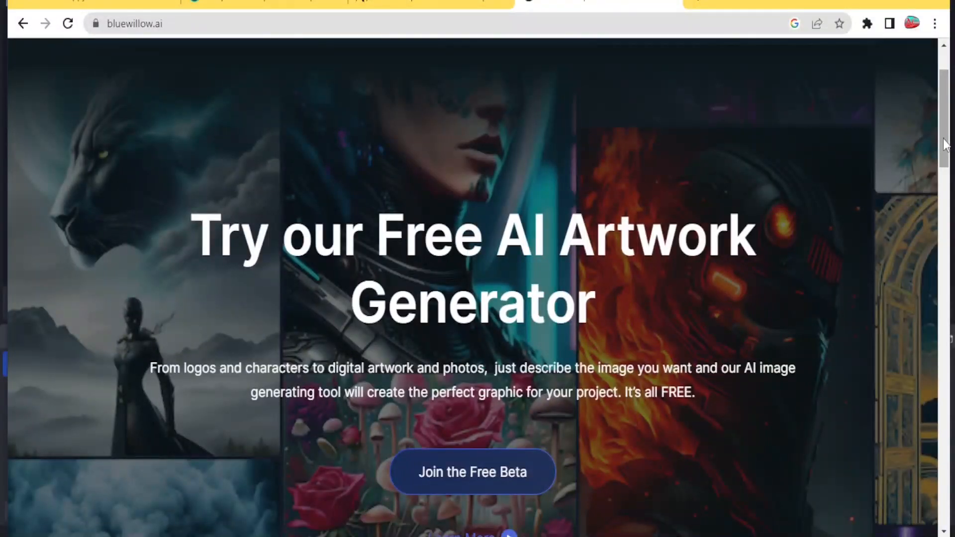
pyautogui.scroll(-3)
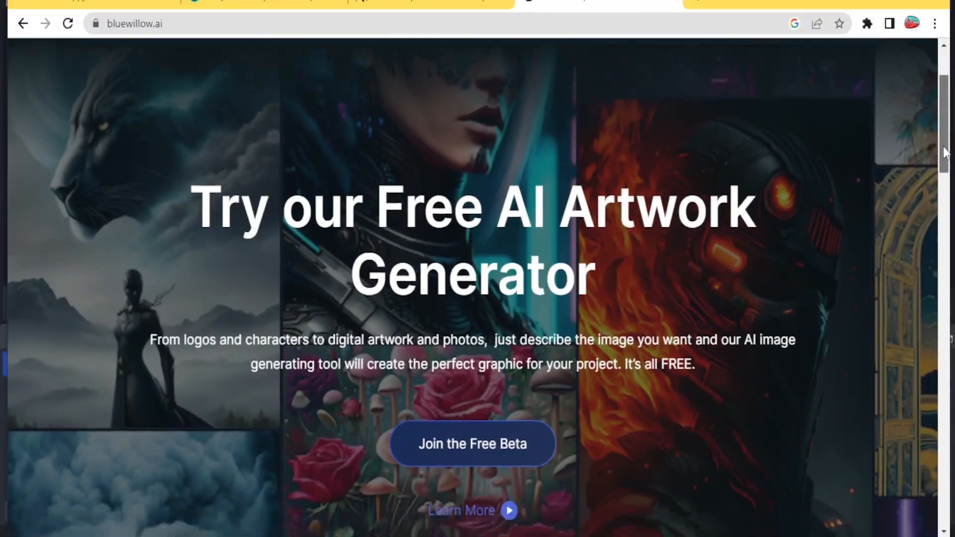
pyautogui.scroll(-3)
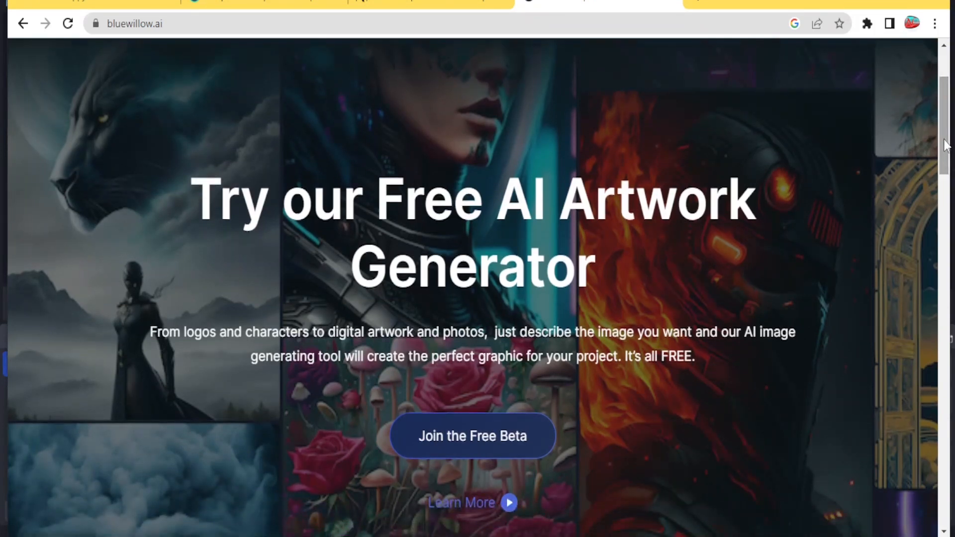
pyautogui.scroll(-3)
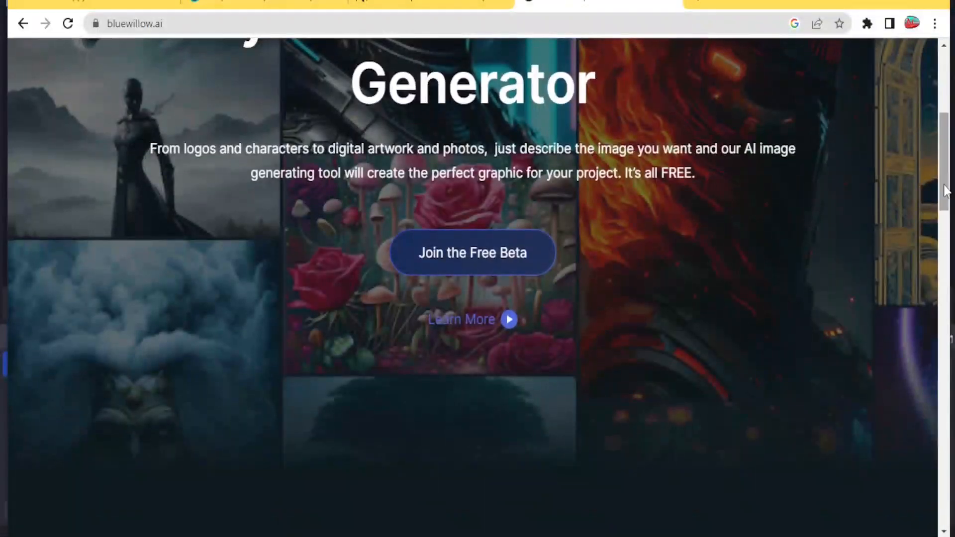
pyautogui.scroll(-3)
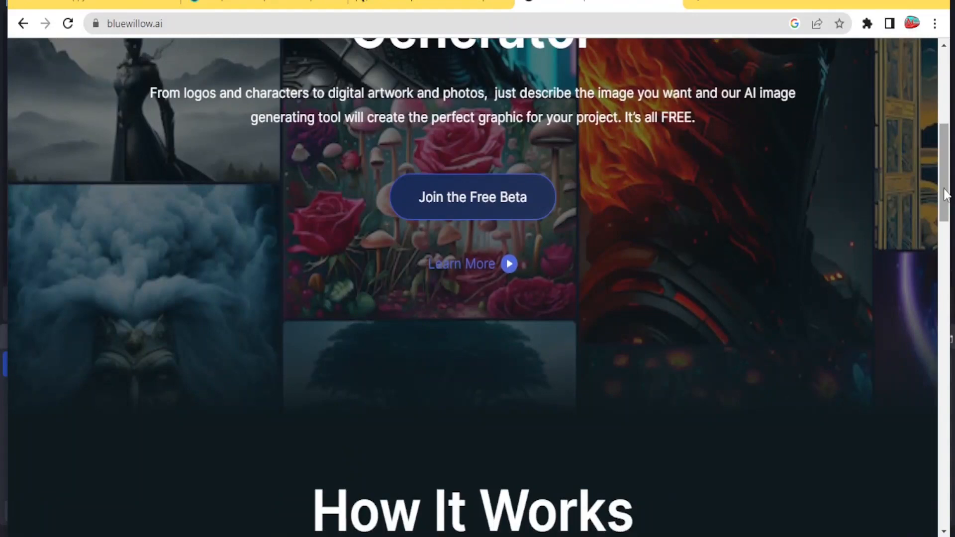
pyautogui.scroll(-3)
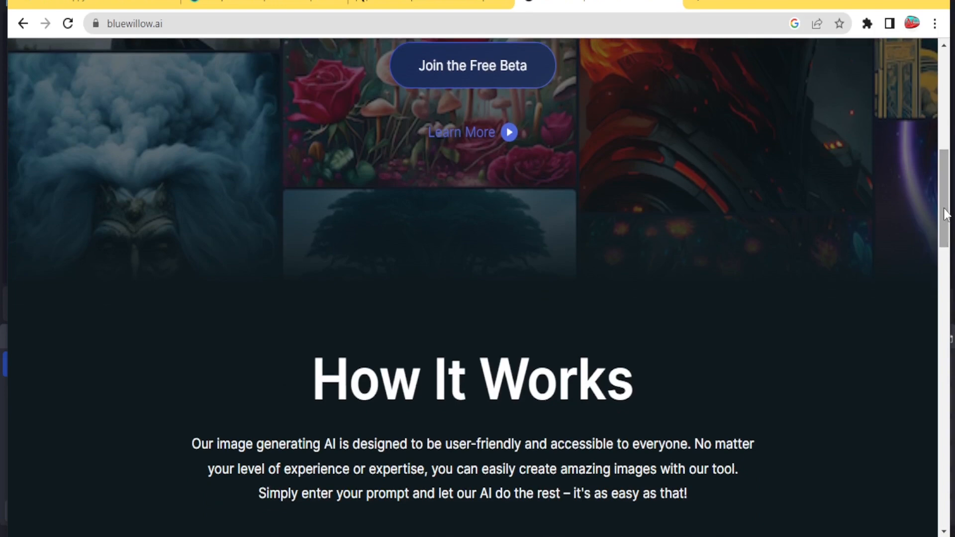
pyautogui.scroll(-3)
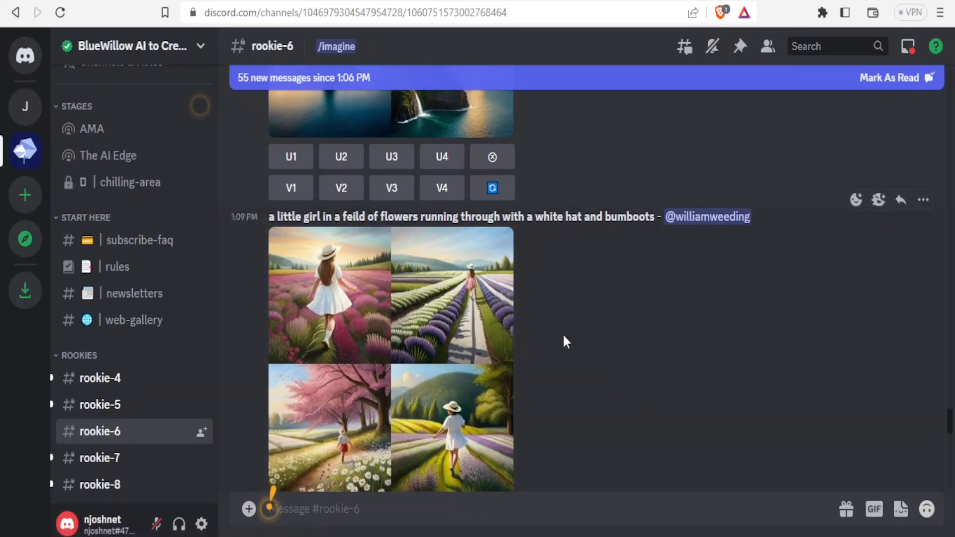
pyautogui.moveTo(950, 425)
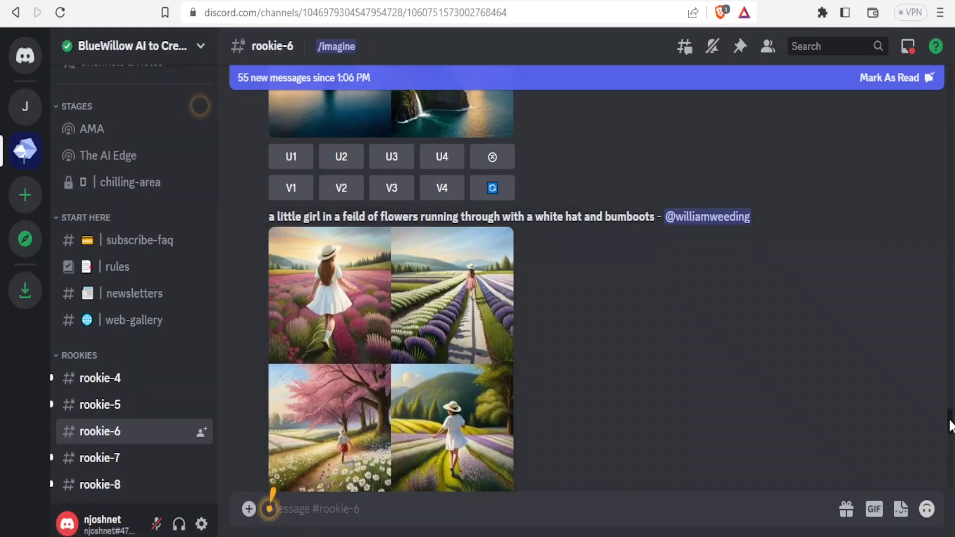
pyautogui.scroll(-3)
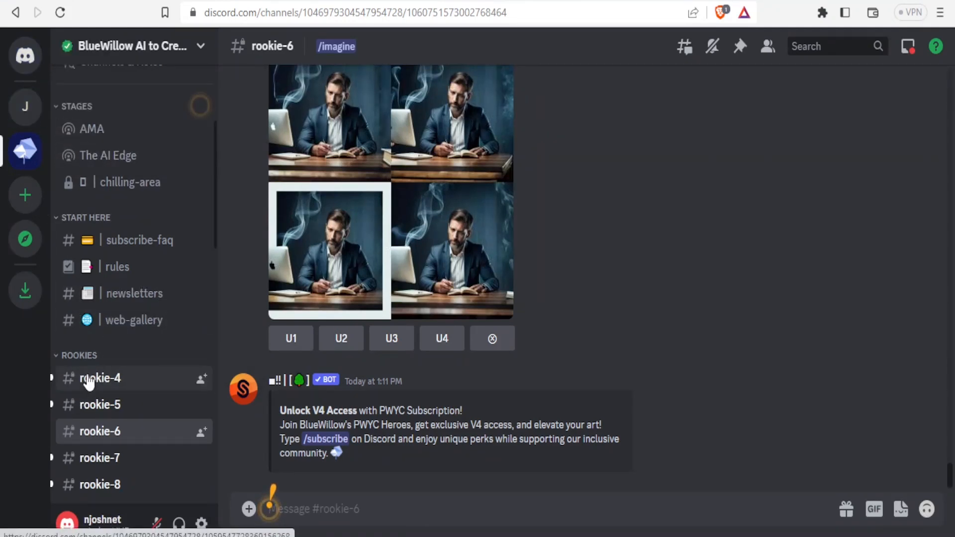
pyautogui.click(291, 339)
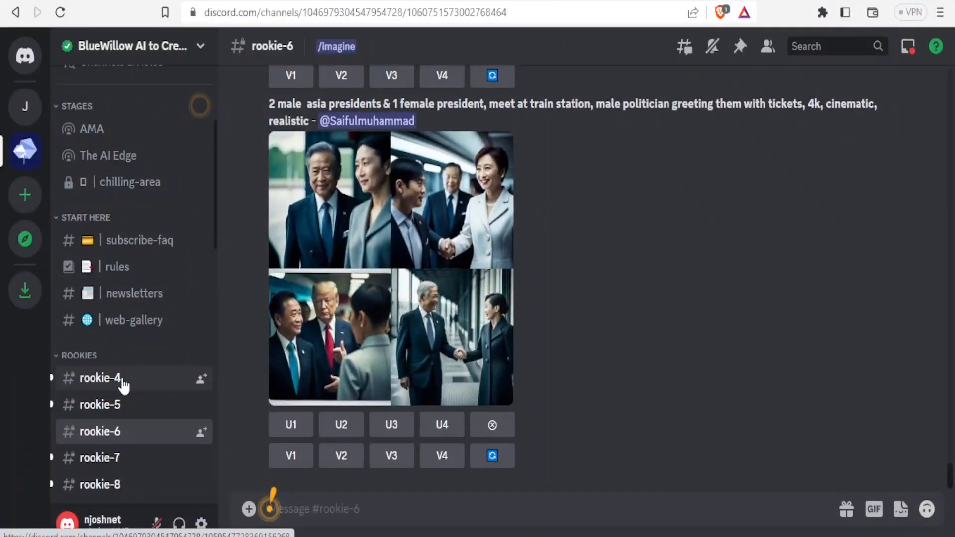
pyautogui.scroll(-3)
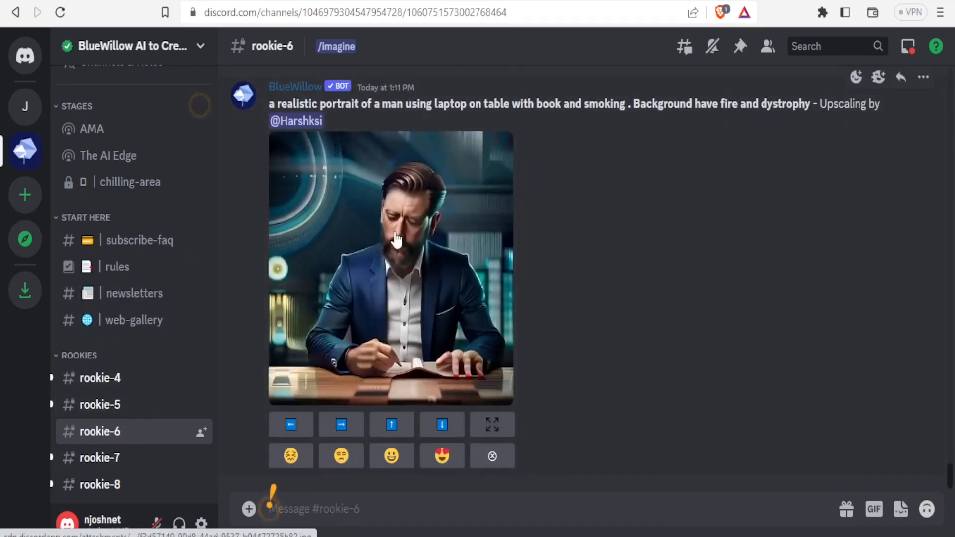
pyautogui.moveTo(375, 368)
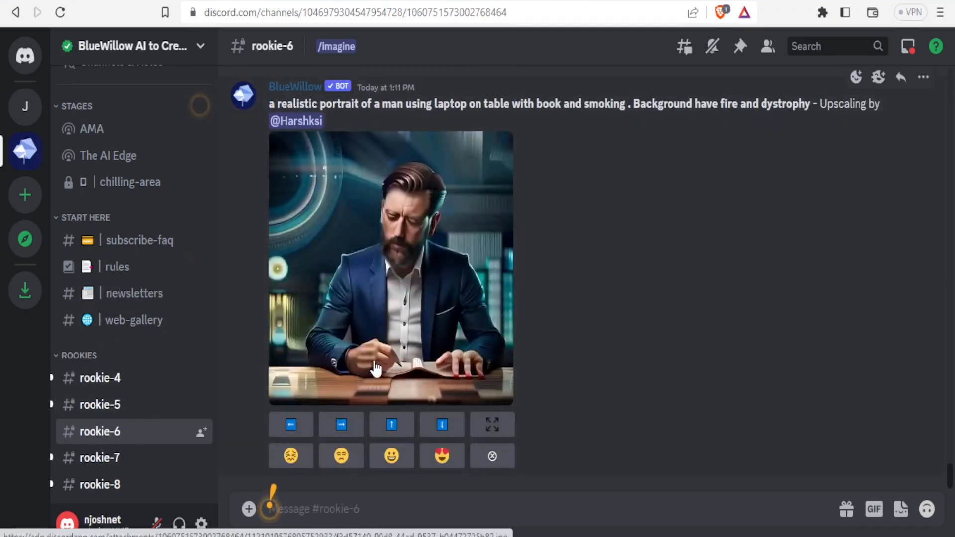
pyautogui.moveTo(109, 439)
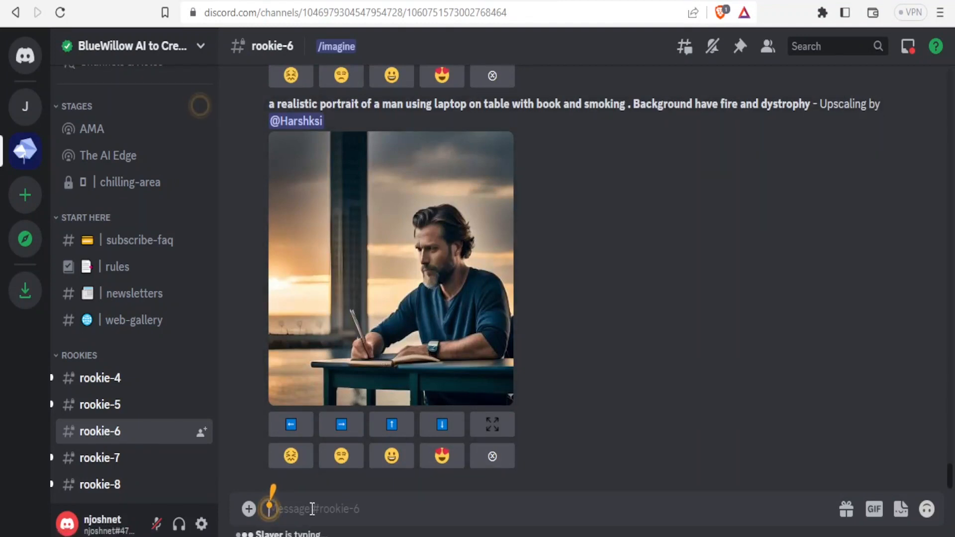
# Start an /imagine command and enter the dreadlocks-coffee-at-sunset prompt
pyautogui.write('/imagine')
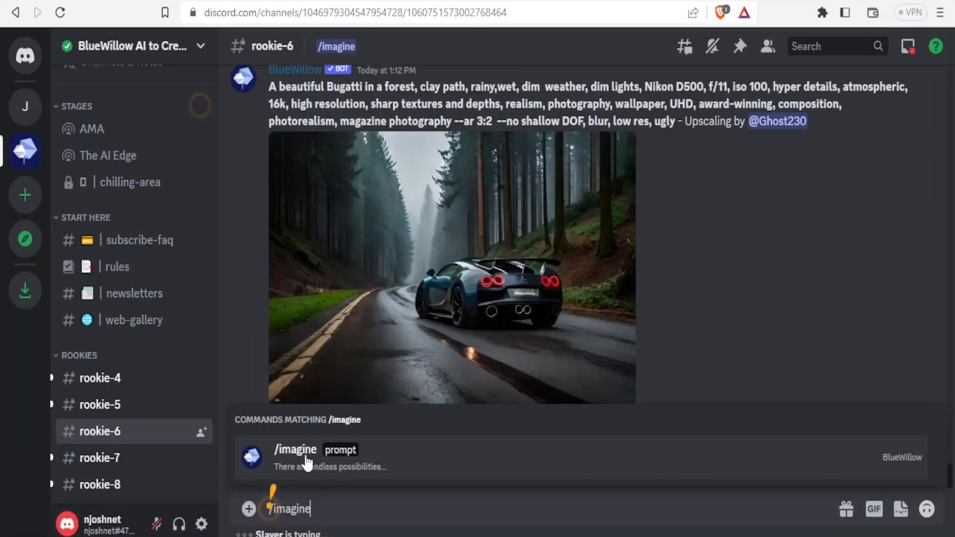
pyautogui.click(295, 449)
pyautogui.write('A black with dreadlocks taking coffee at s')
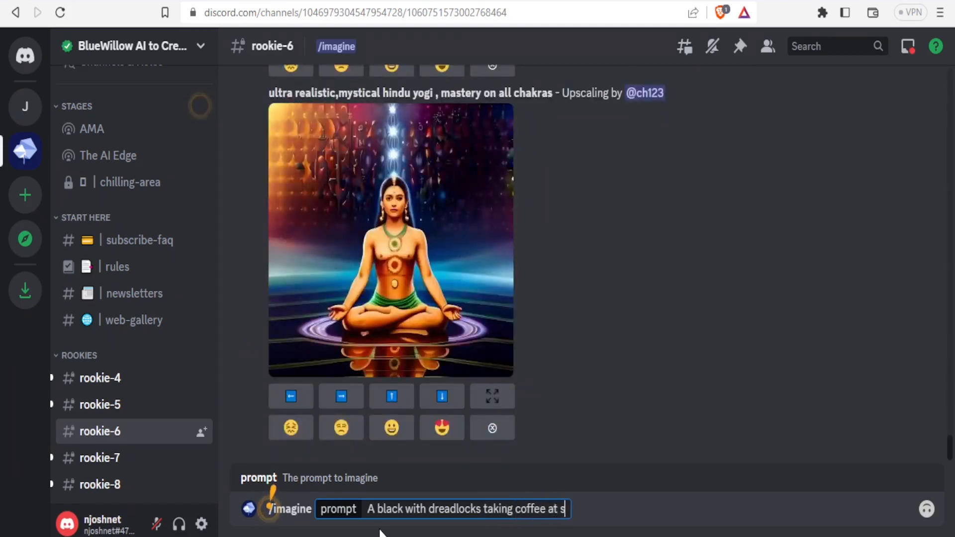
pyautogui.write('unset')
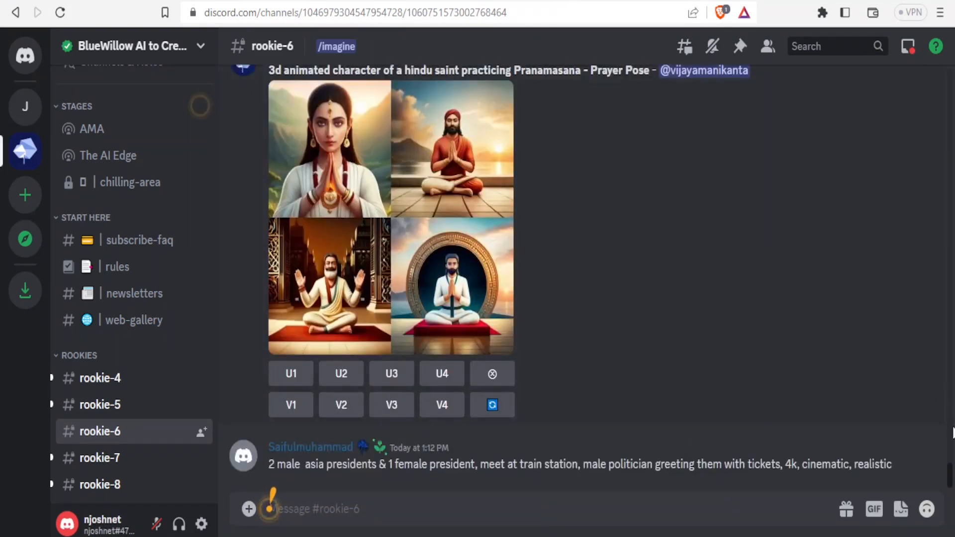
# Send the coffee-at-sunset prompt and scroll until BlueWillow's four-image grid appears
pyautogui.scroll(-3)
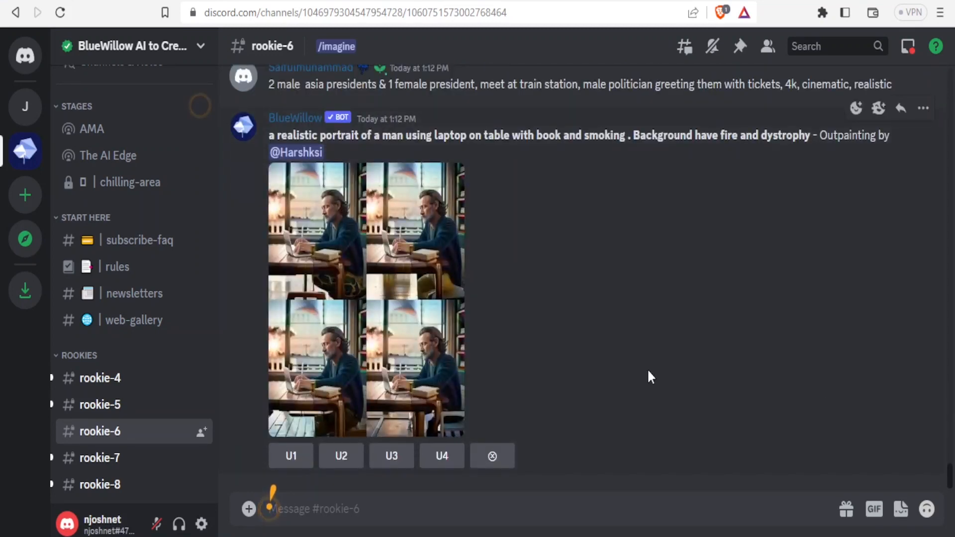
pyautogui.click(291, 456)
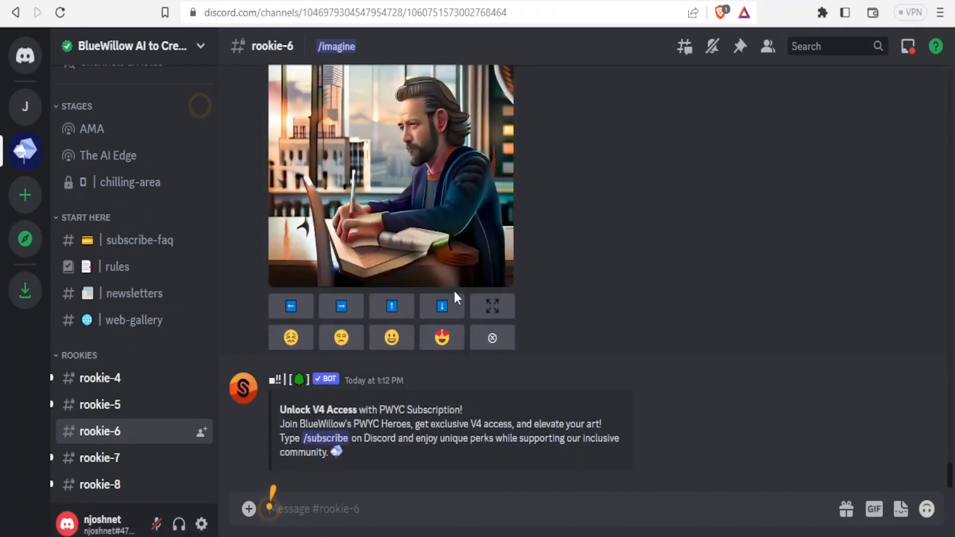
pyautogui.moveTo(660, 250)
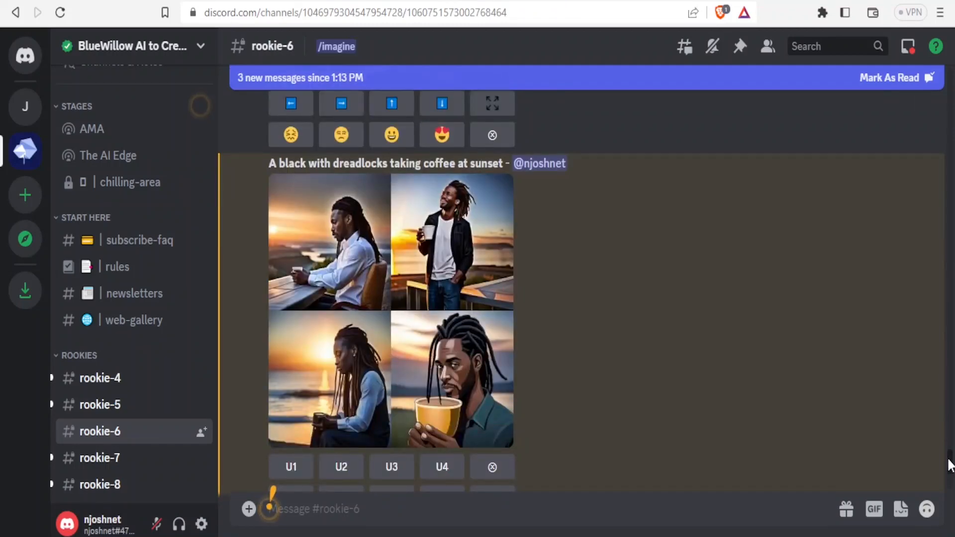
pyautogui.scroll(-3)
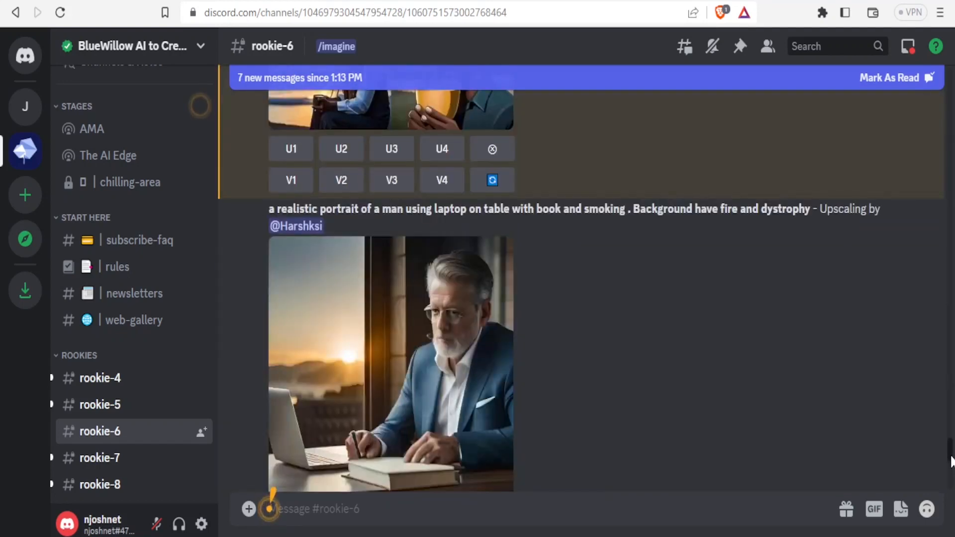
pyautogui.click(390, 364)
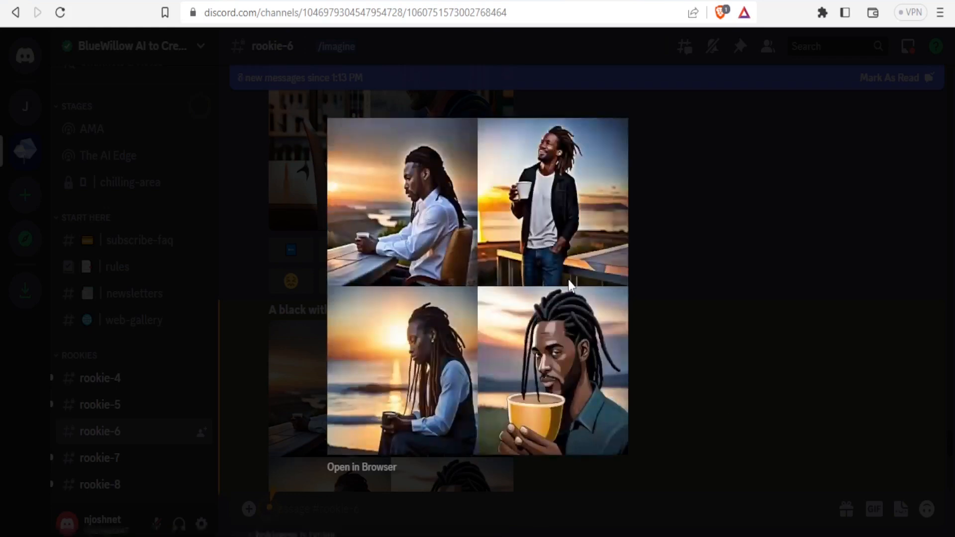
pyautogui.moveTo(457, 248)
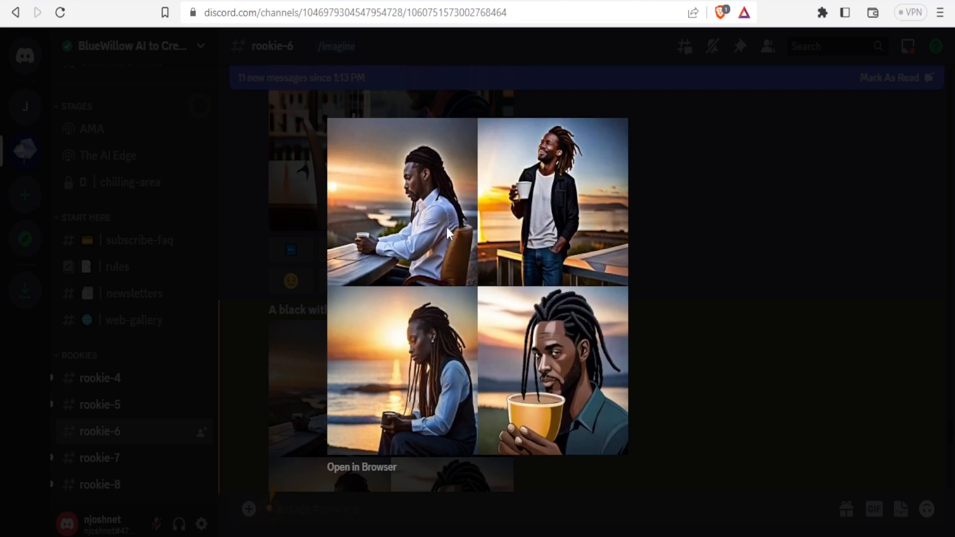
pyautogui.moveTo(526, 253)
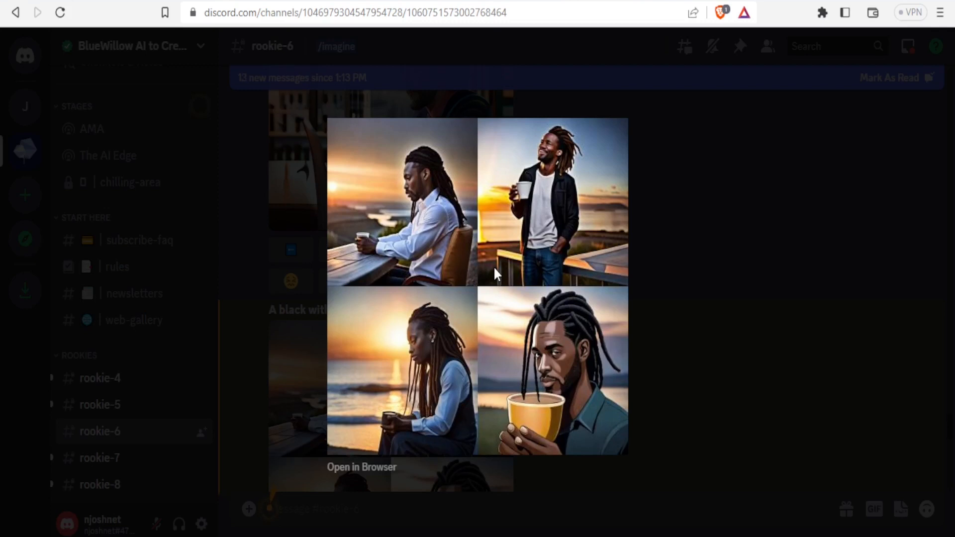
pyautogui.moveTo(580, 281)
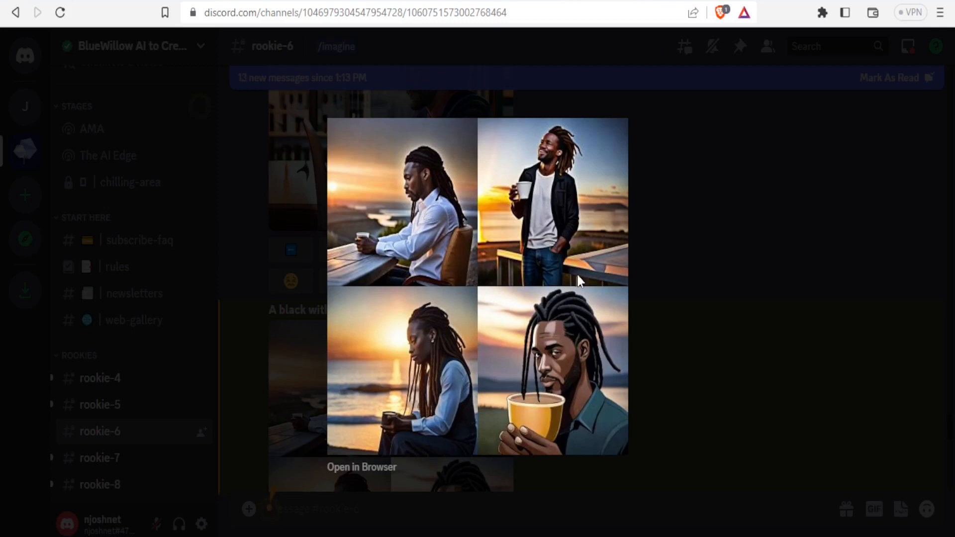
pyautogui.moveTo(567, 362)
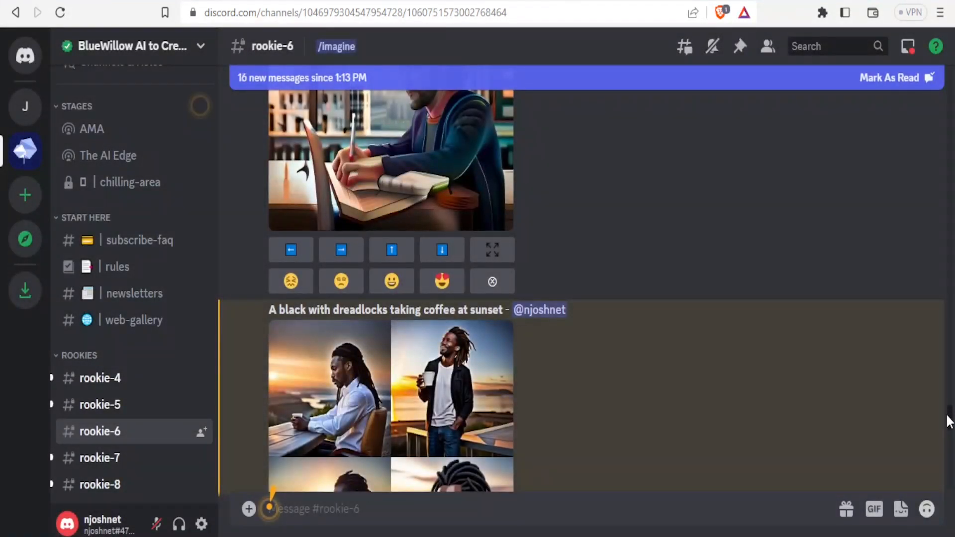
# Scroll to the coffee image grid and upscale the fourth variant with U4
pyautogui.scroll(-3)
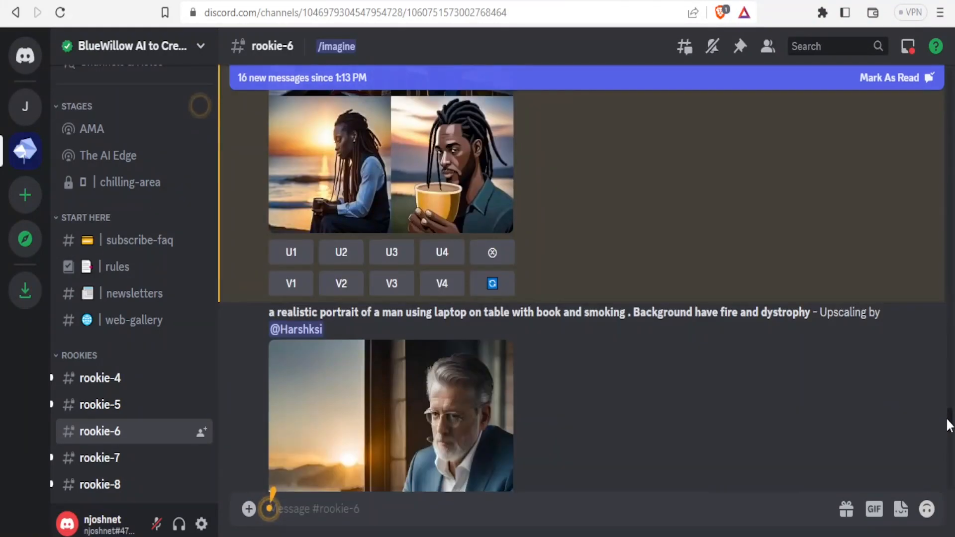
pyautogui.scroll(-3)
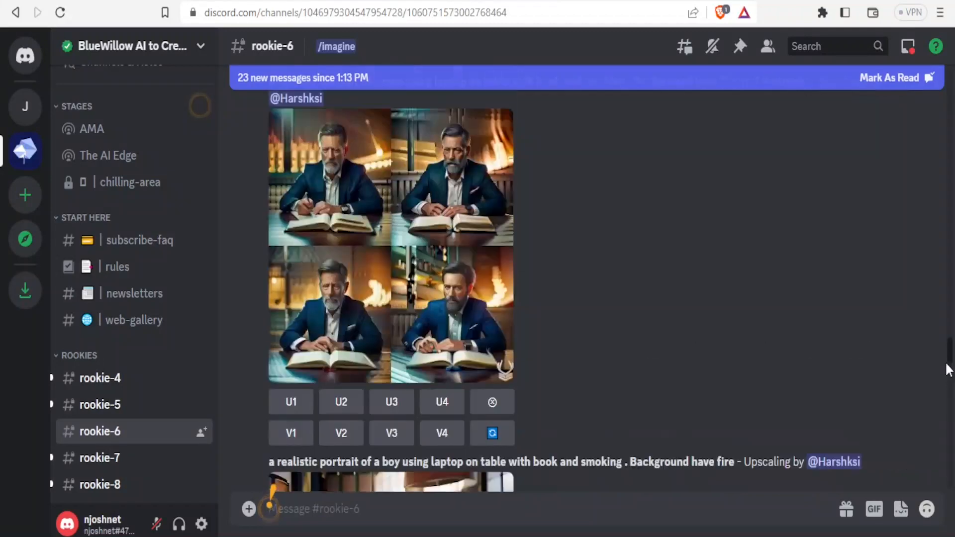
pyautogui.scroll(-3)
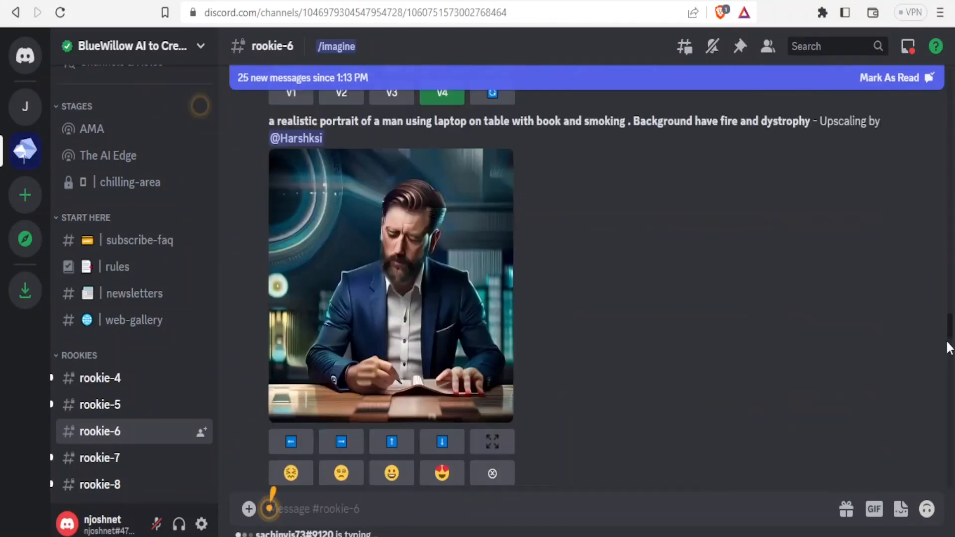
pyautogui.scroll(-3)
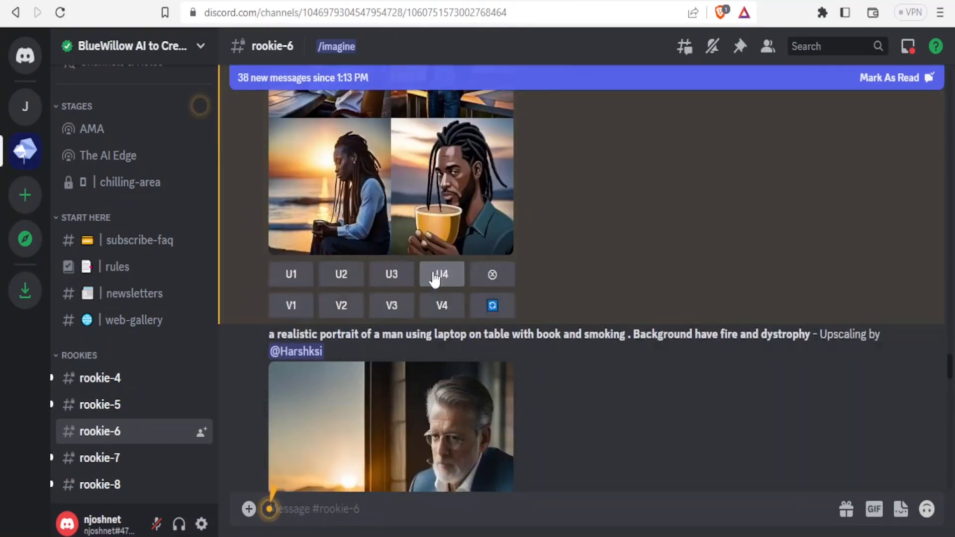
pyautogui.click(441, 274)
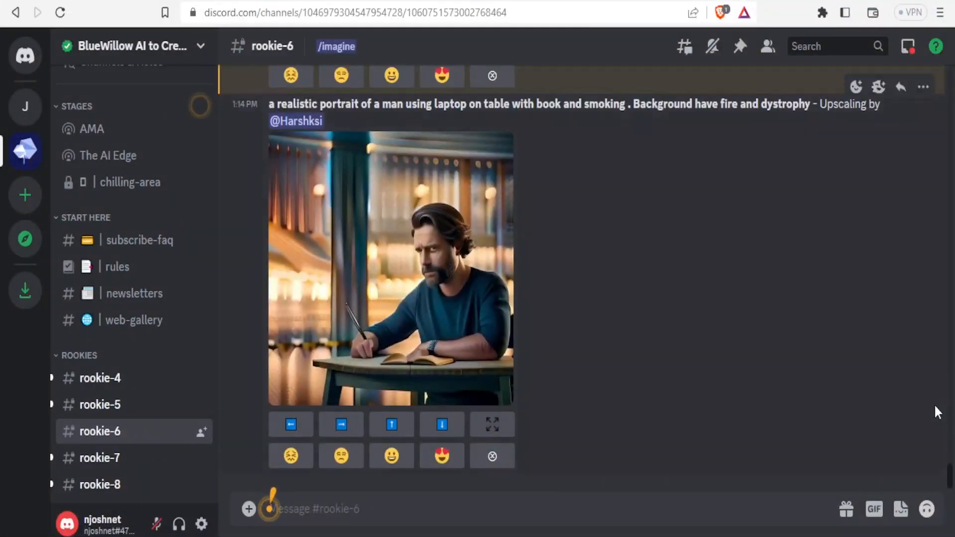
pyautogui.scroll(-3)
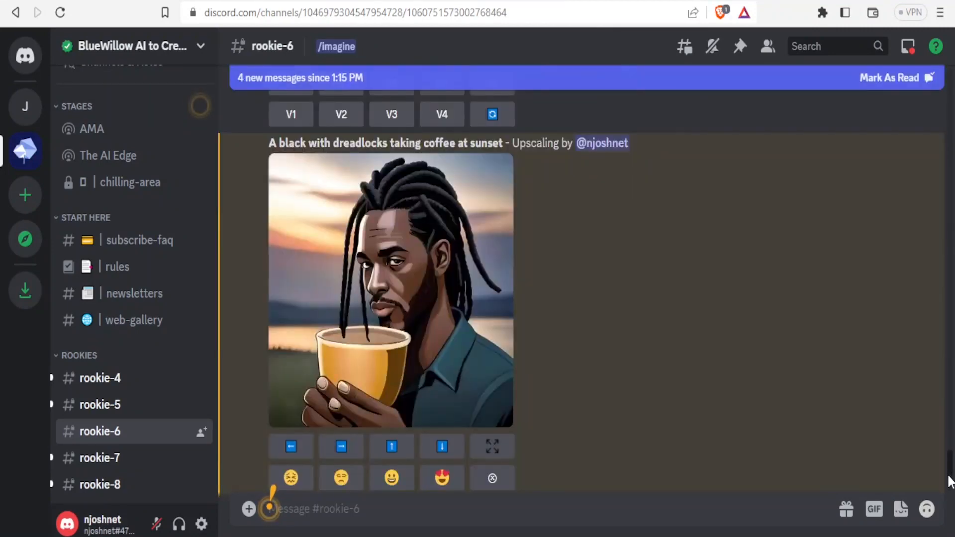
pyautogui.moveTo(403, 336)
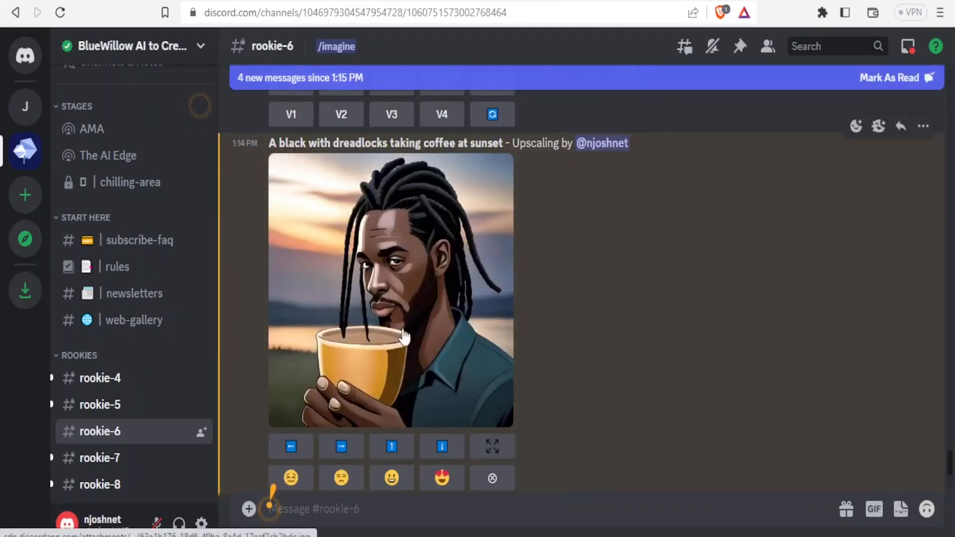
# Open the upscaled coffee image and highlight the prompt text above it
pyautogui.click(391, 291)
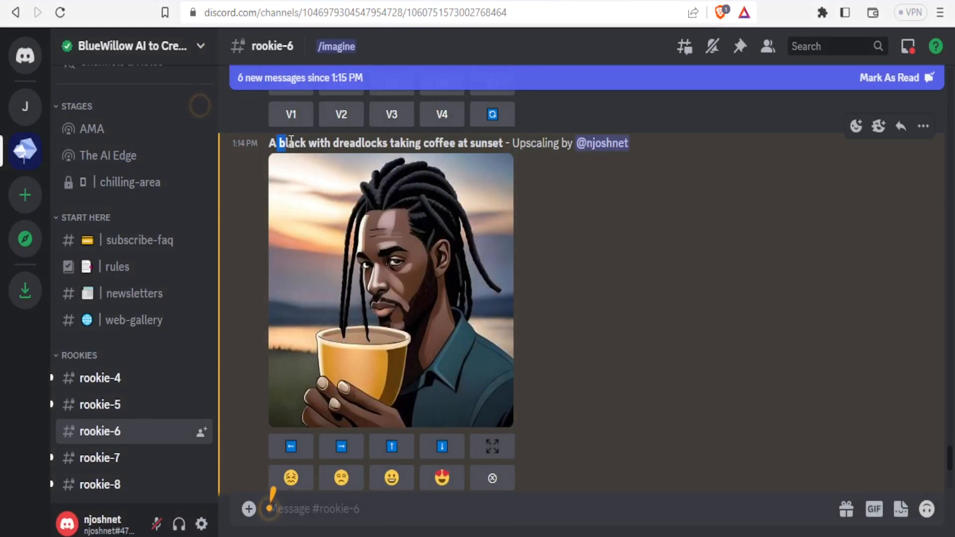
pyautogui.doubleClick(292, 143)
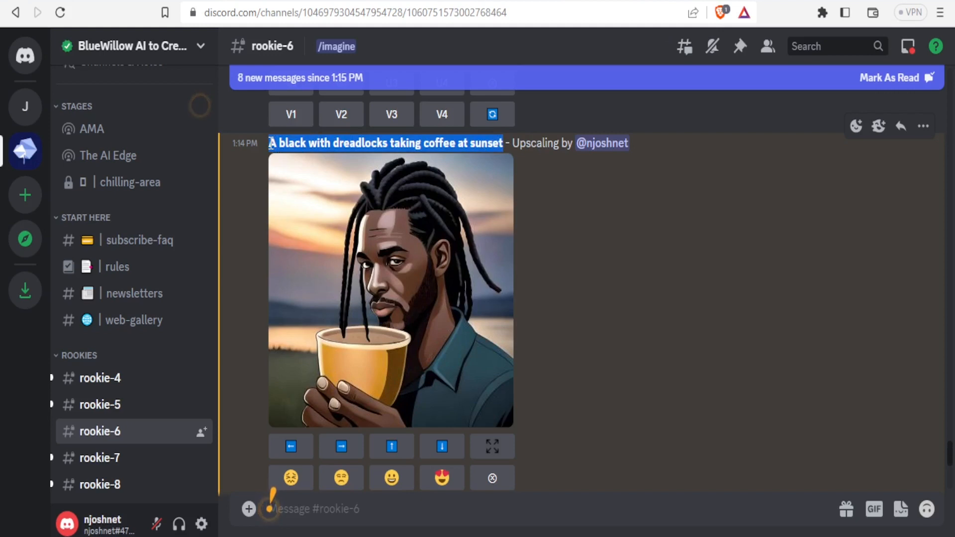
pyautogui.moveTo(396, 283)
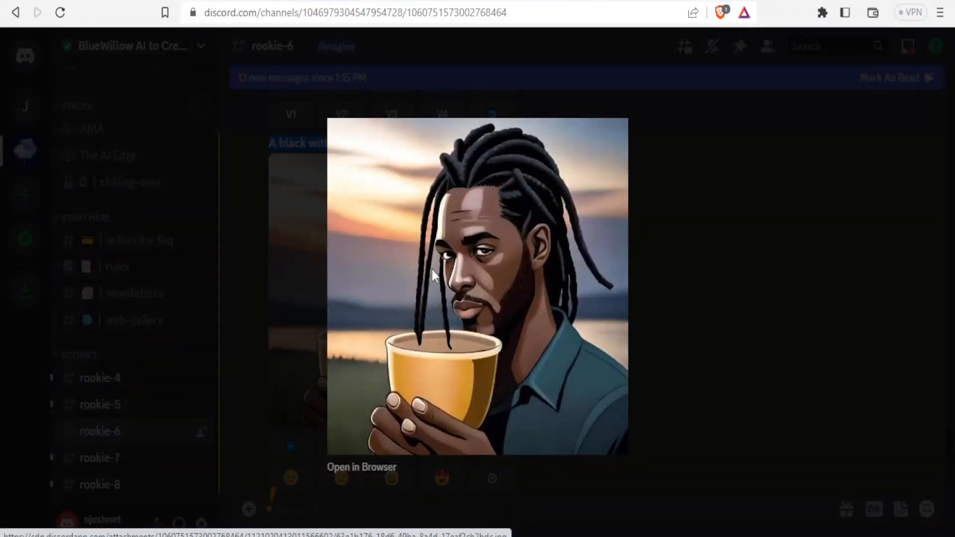
# Save the upscaled coffee image as JPEG 'man 1' and close the viewer
pyautogui.rightClick(434, 275)
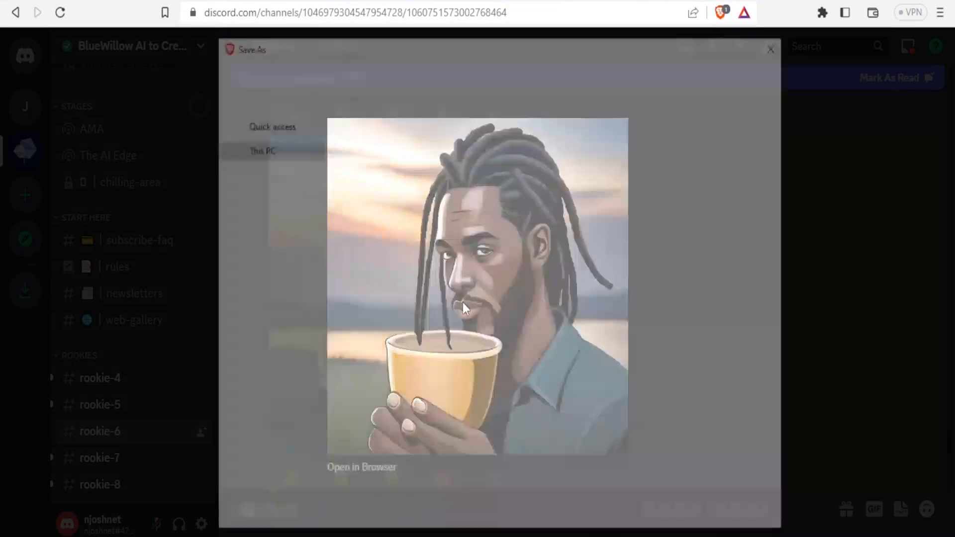
pyautogui.write('m')
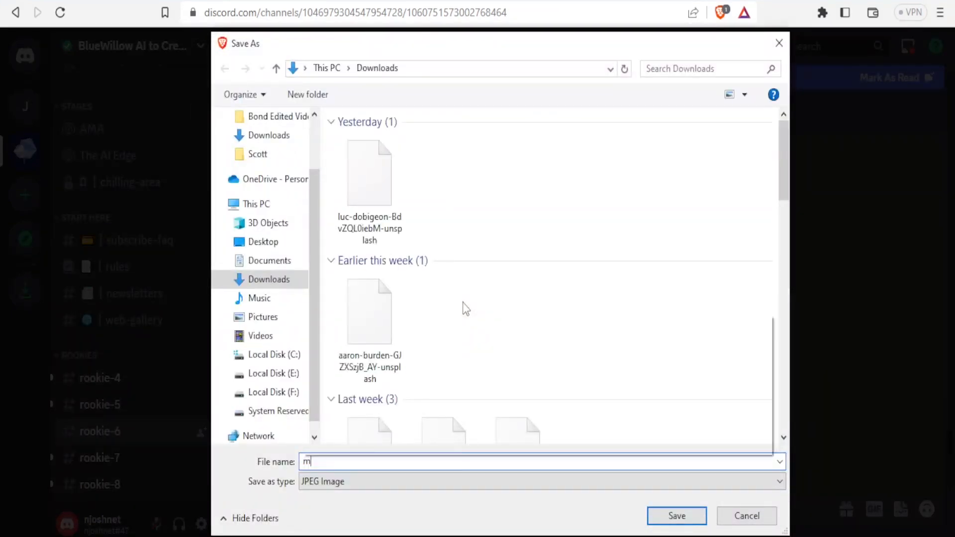
pyautogui.write('an 1')
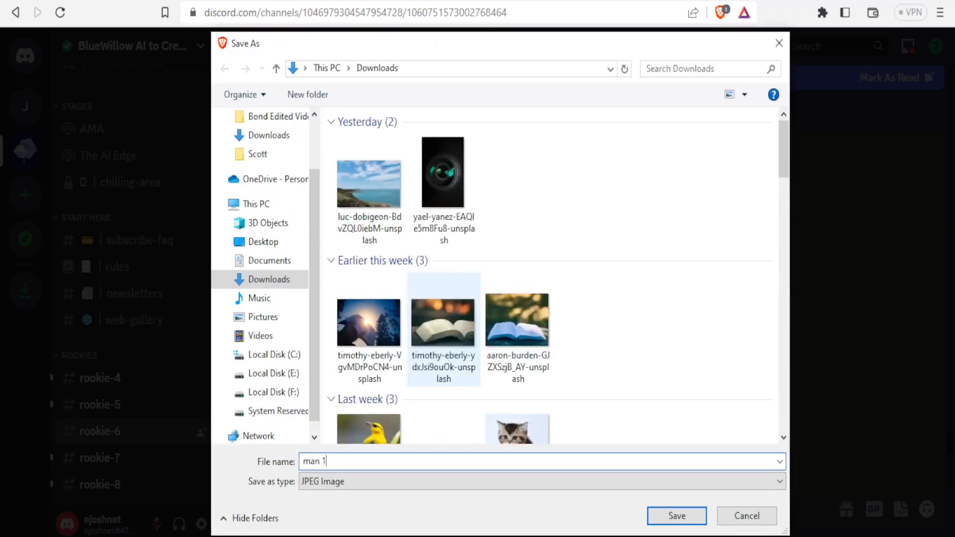
pyautogui.click(675, 516)
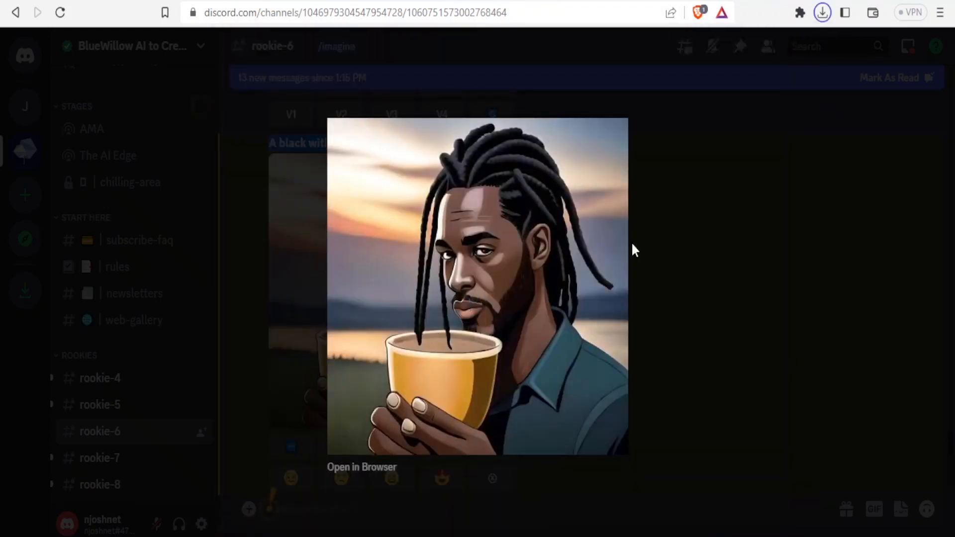
pyautogui.moveTo(717, 269)
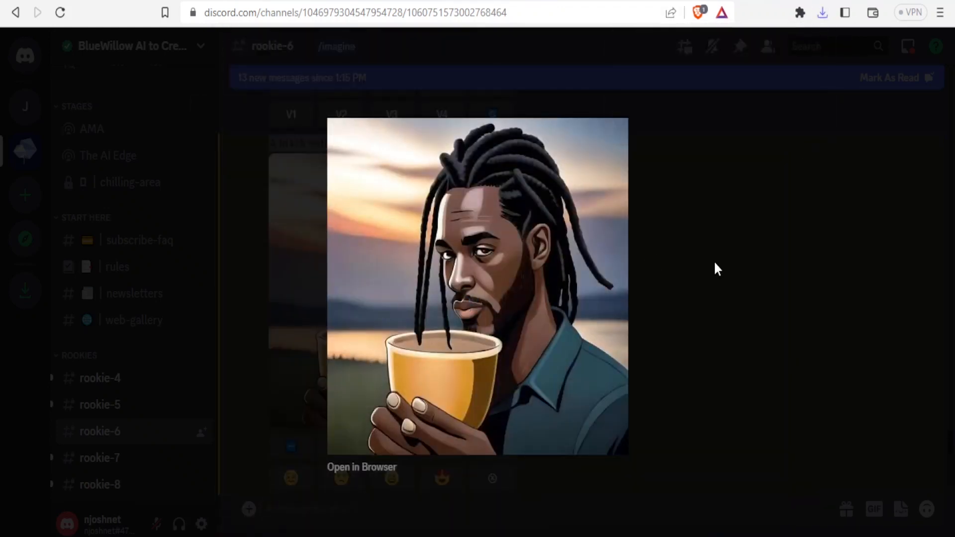
pyautogui.click(717, 270)
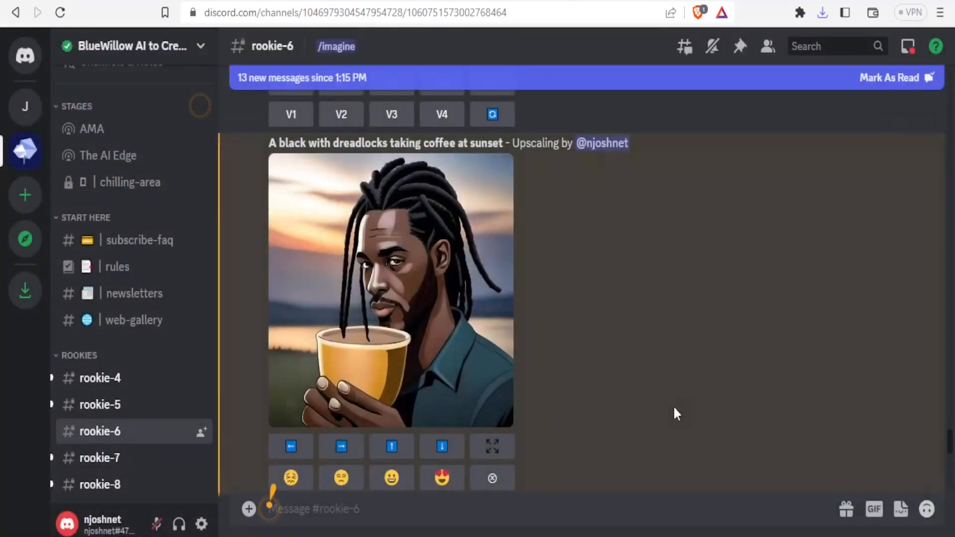
# Enter an /imagine prompt: 'A black with dreadlocks taking coffee at sunset'
pyautogui.scroll(-3)
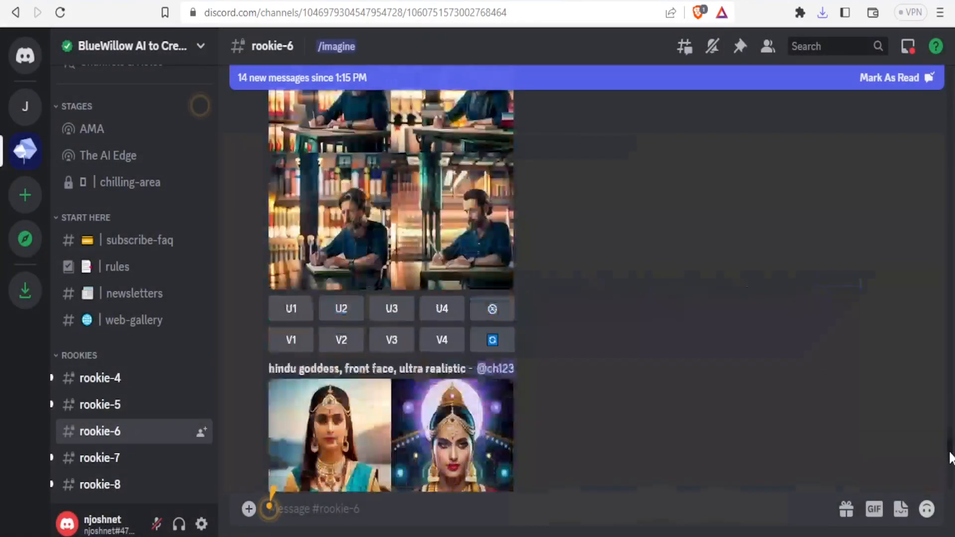
pyautogui.scroll(-3)
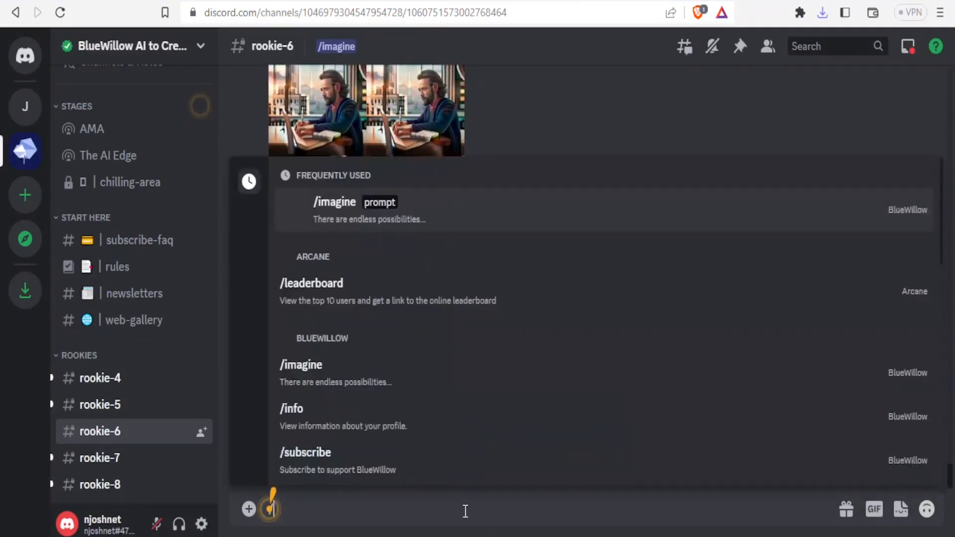
pyautogui.write('/imagine prompt')
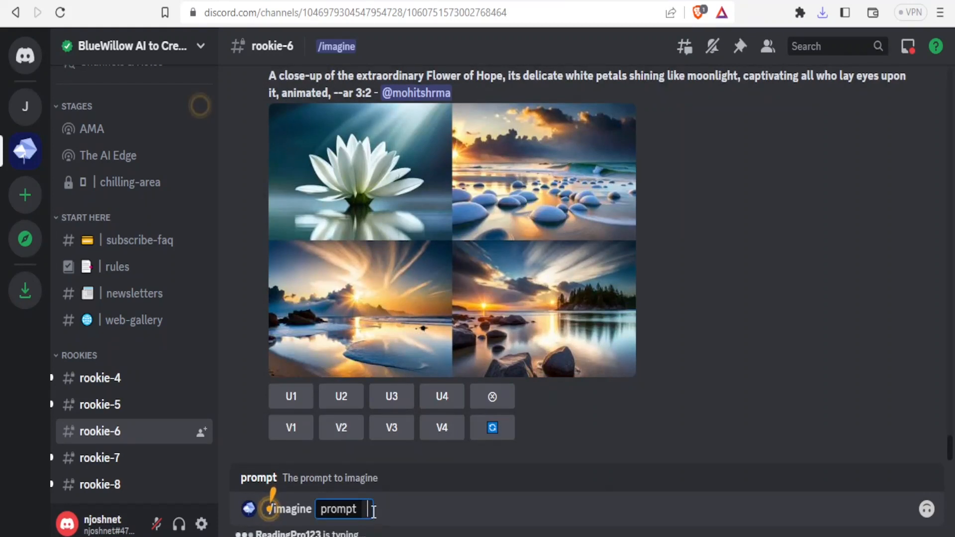
pyautogui.write('A black with dreadlocks taking coffee at sunset')
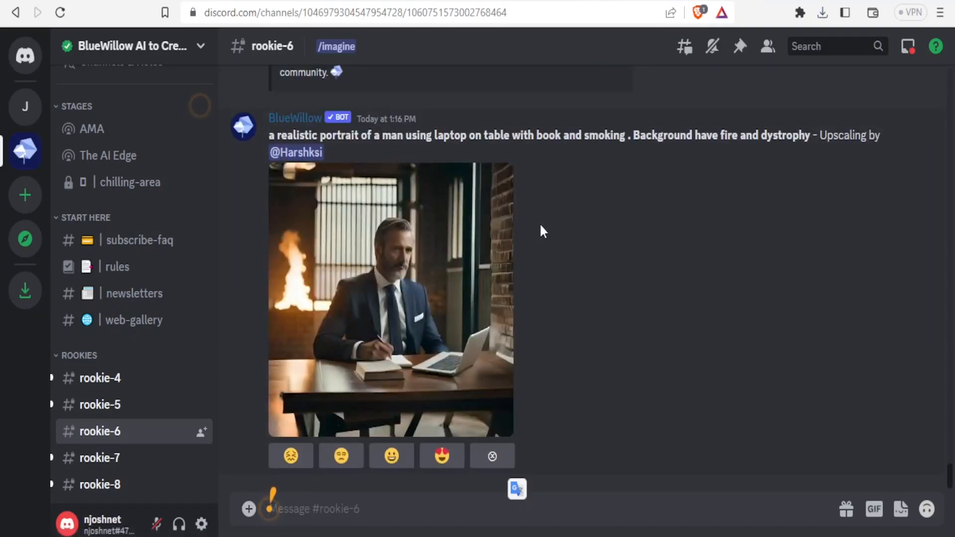
pyautogui.moveTo(356, 283)
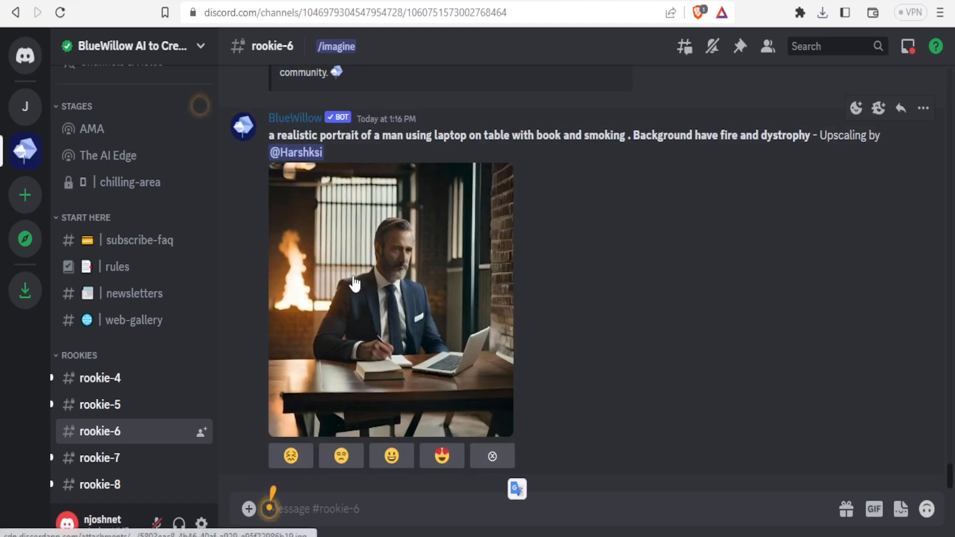
# Scroll to the beer-at-sunset image grid and upscale the fourth variant with U4
pyautogui.scroll(-3)
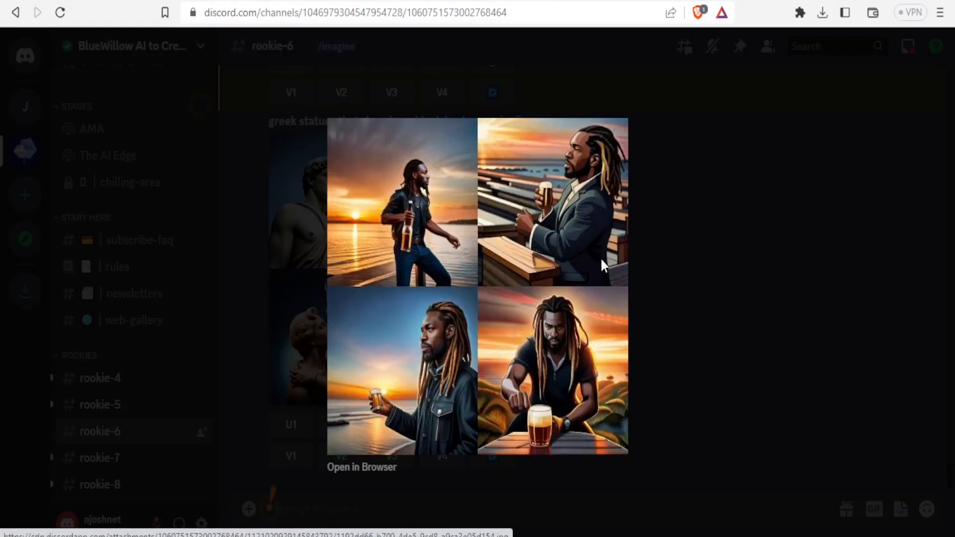
pyautogui.moveTo(631, 253)
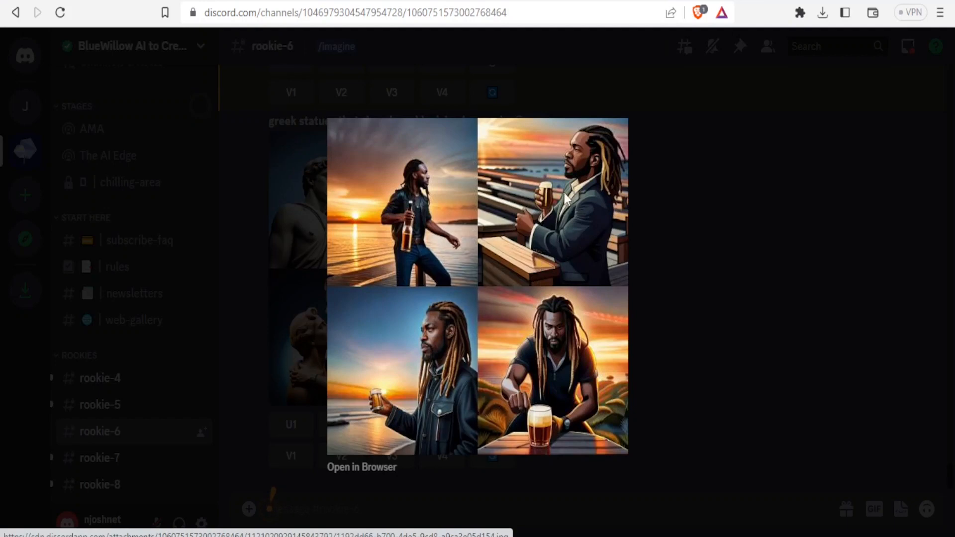
pyautogui.moveTo(704, 239)
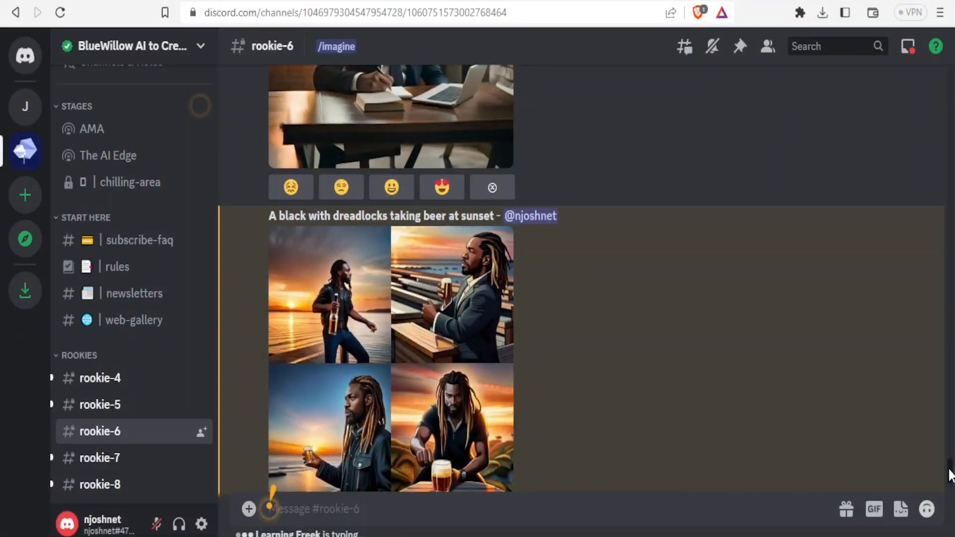
pyautogui.scroll(-3)
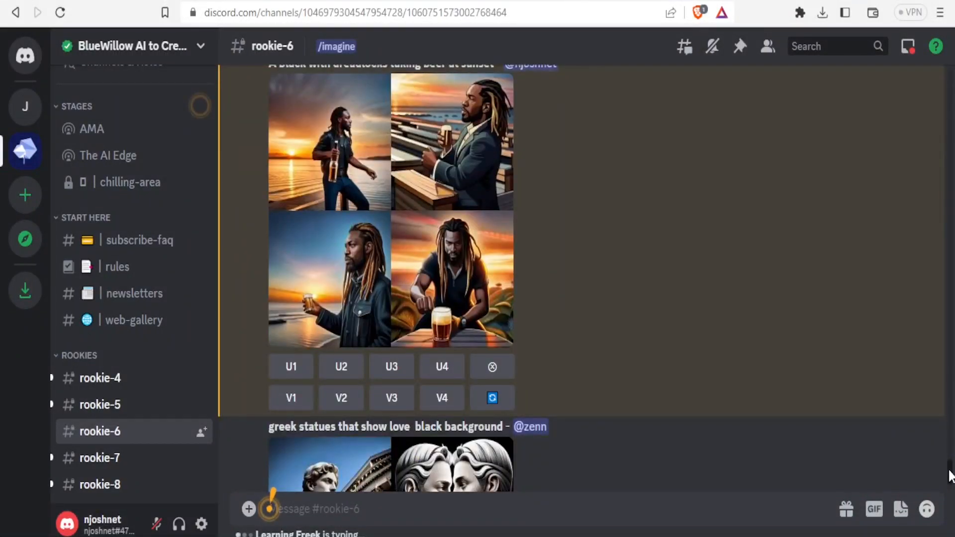
pyautogui.scroll(-3)
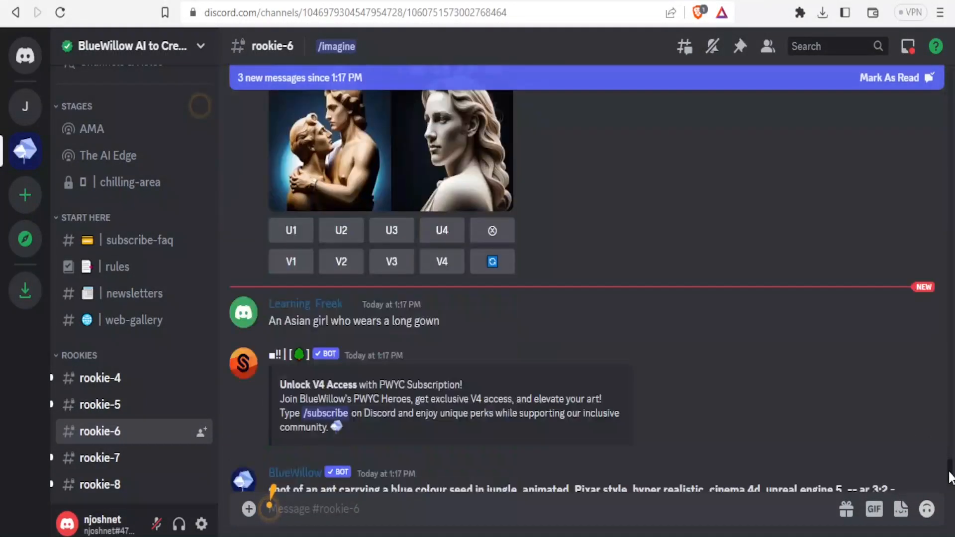
pyautogui.scroll(-3)
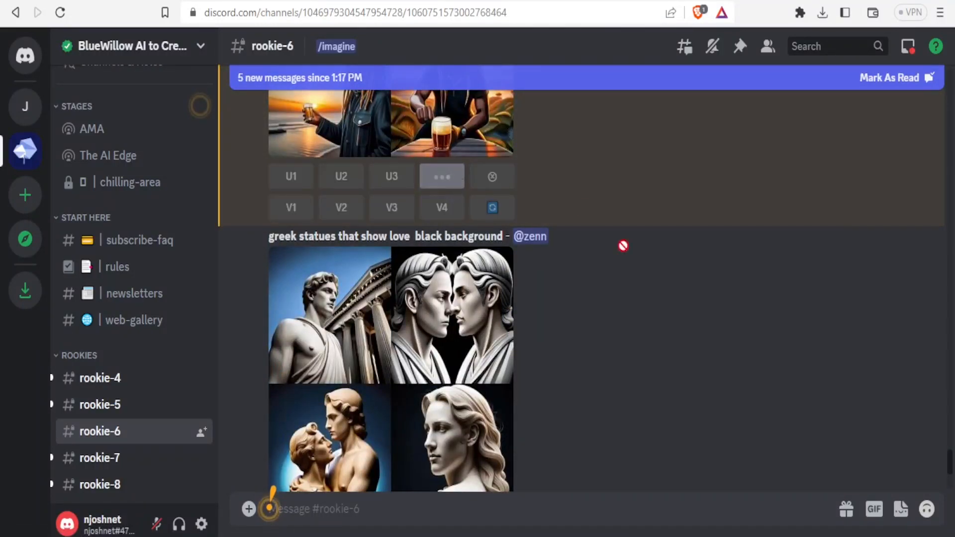
pyautogui.click(441, 177)
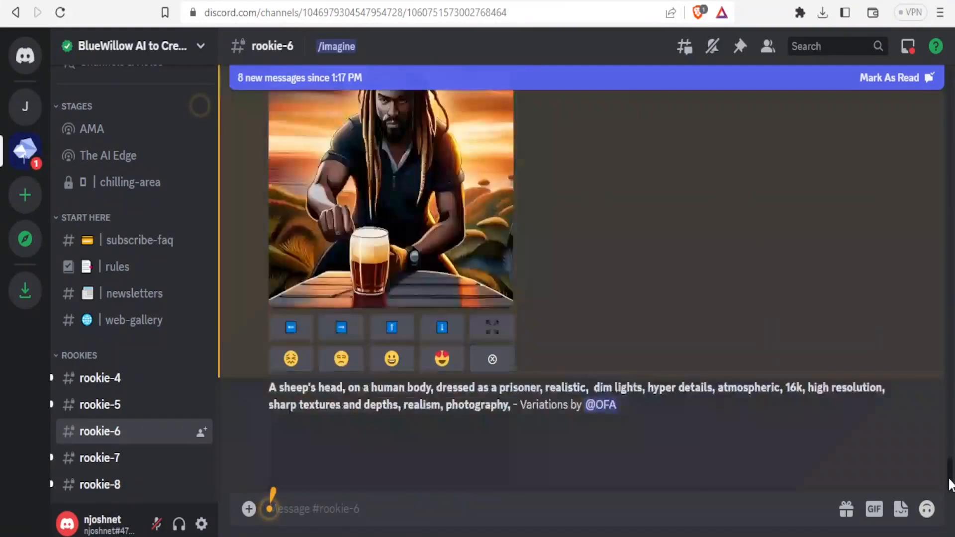
pyautogui.scroll(-3)
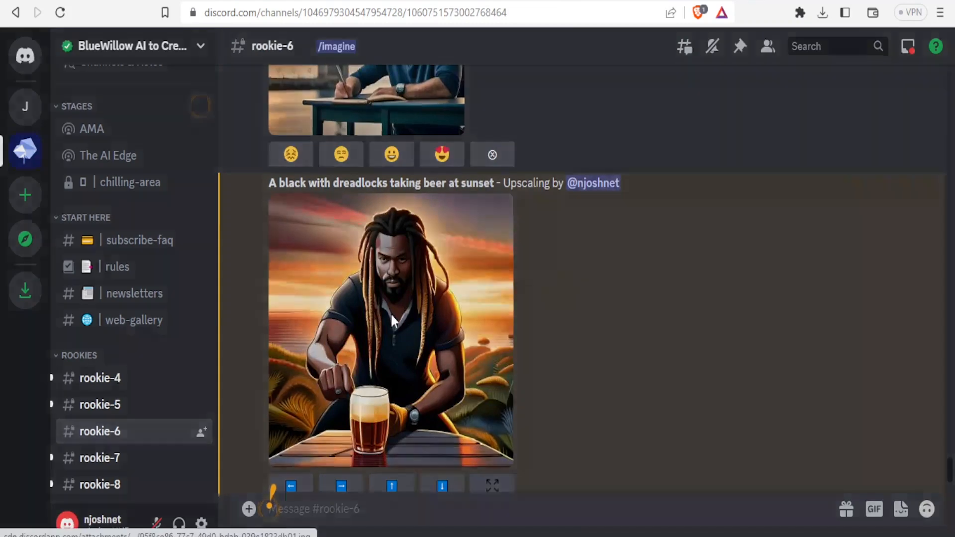
# Open the upscaled beer image, save it as JPEG 'man 2', and close the preview
pyautogui.click(390, 328)
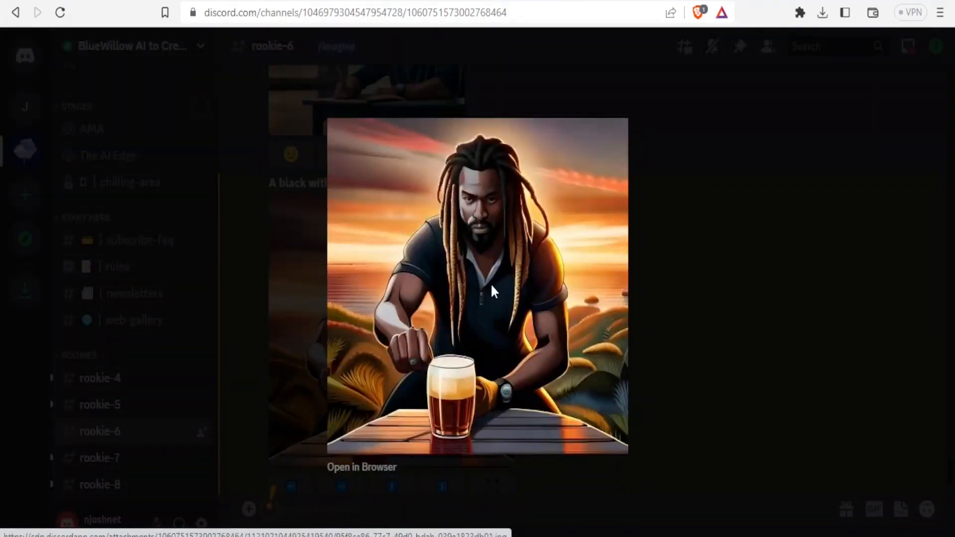
pyautogui.rightClick(493, 304)
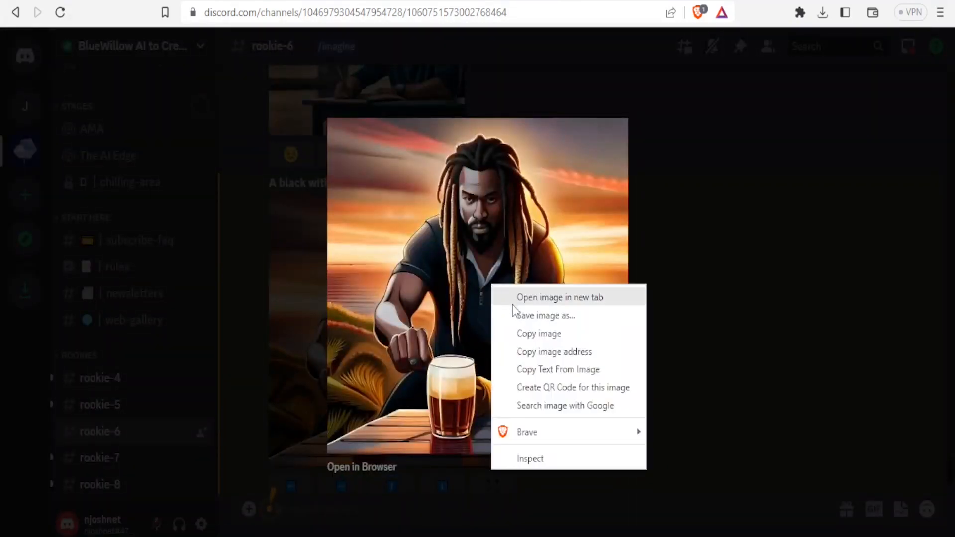
pyautogui.click(545, 315)
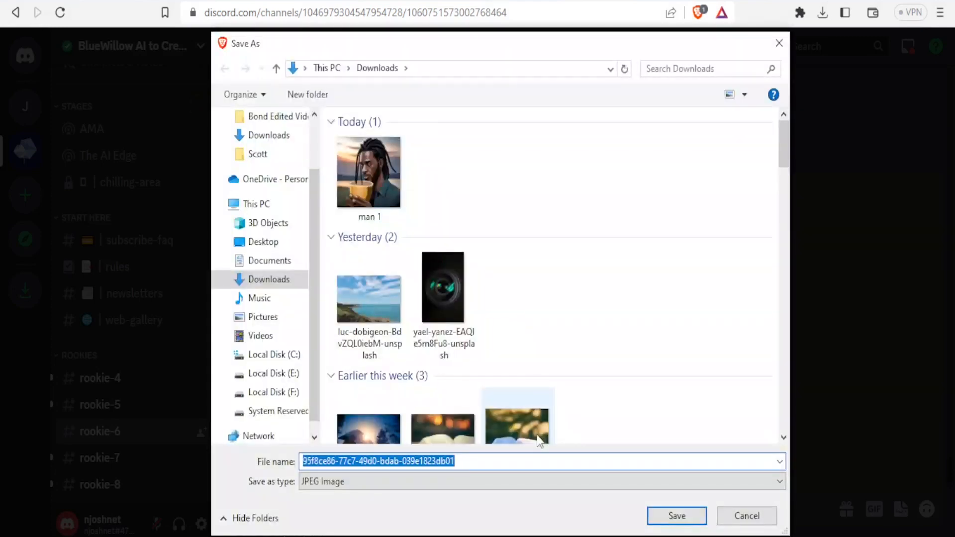
pyautogui.write('man 2')
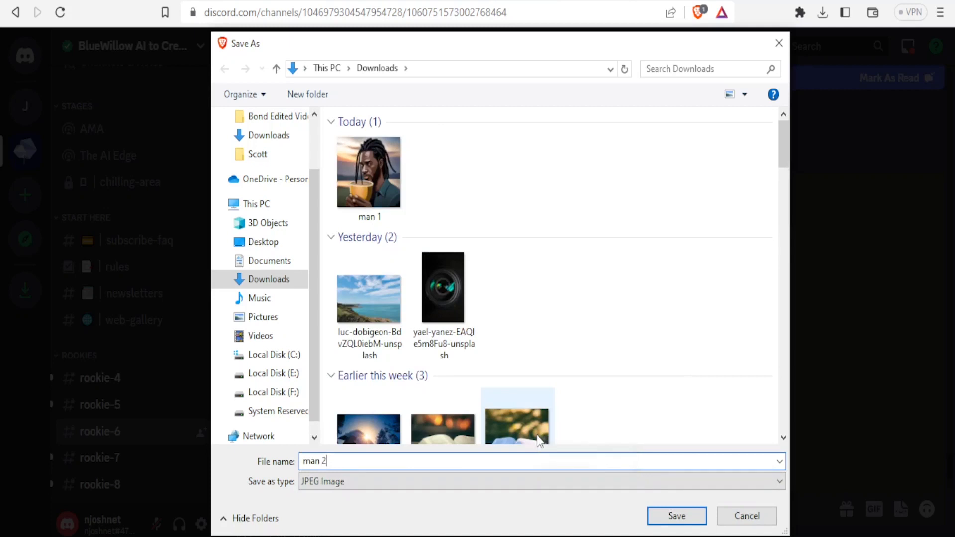
pyautogui.click(675, 516)
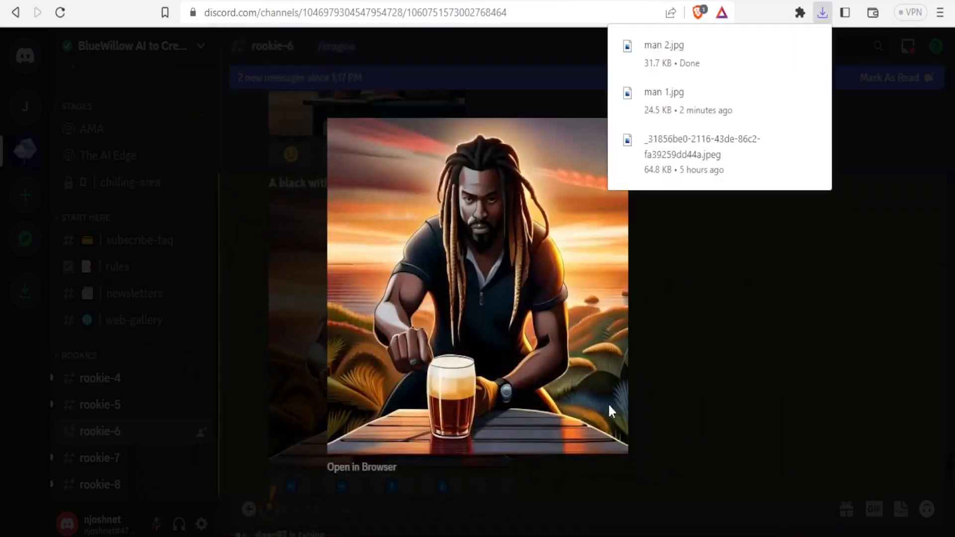
pyautogui.click(822, 12)
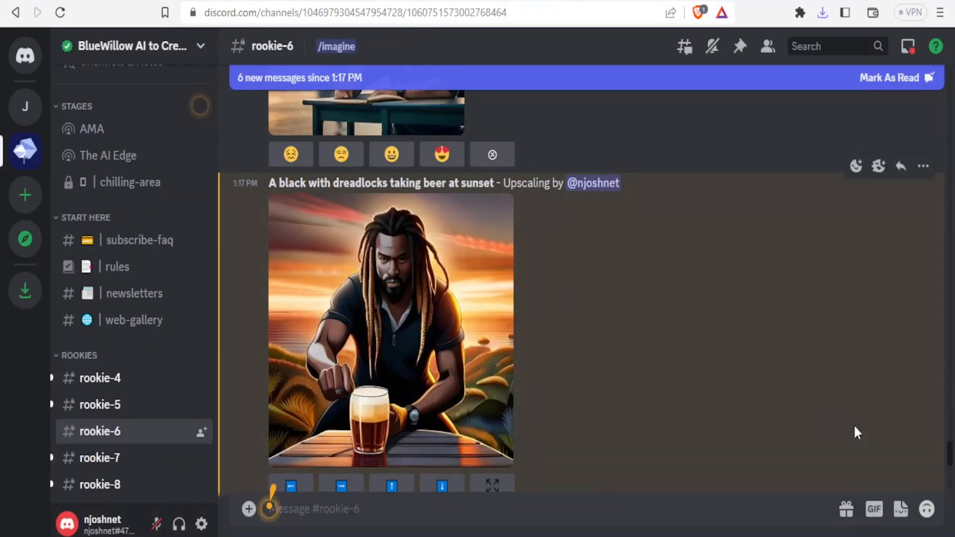
pyautogui.scroll(-3)
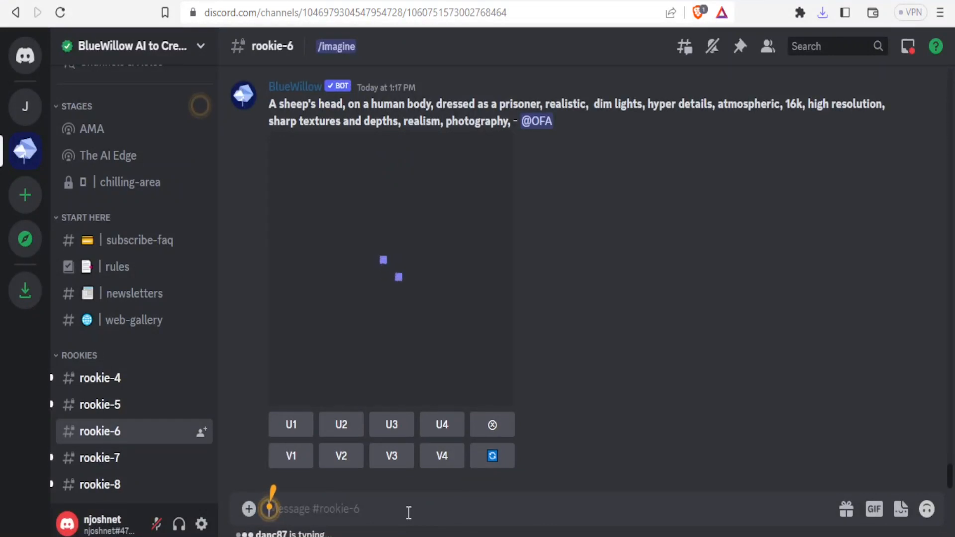
pyautogui.write('/im')
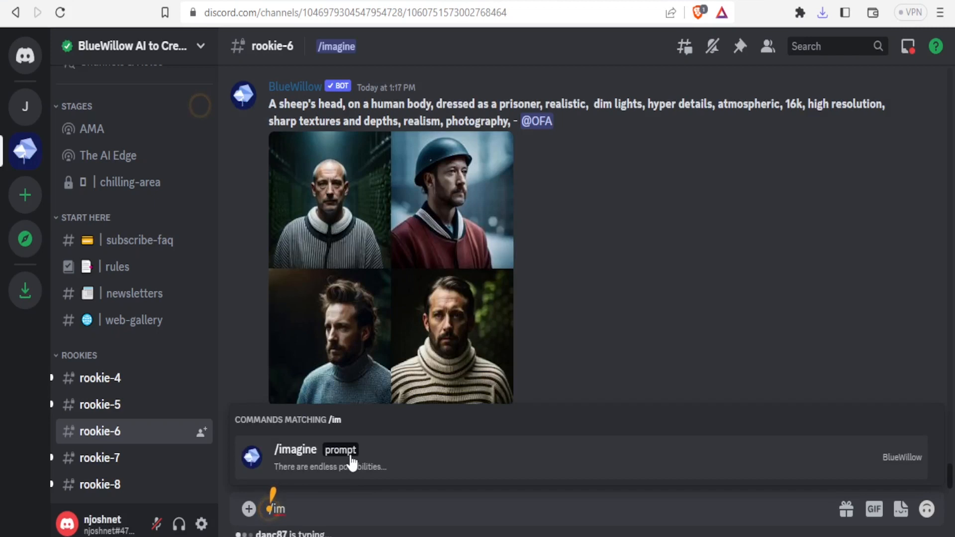
pyautogui.click(295, 450)
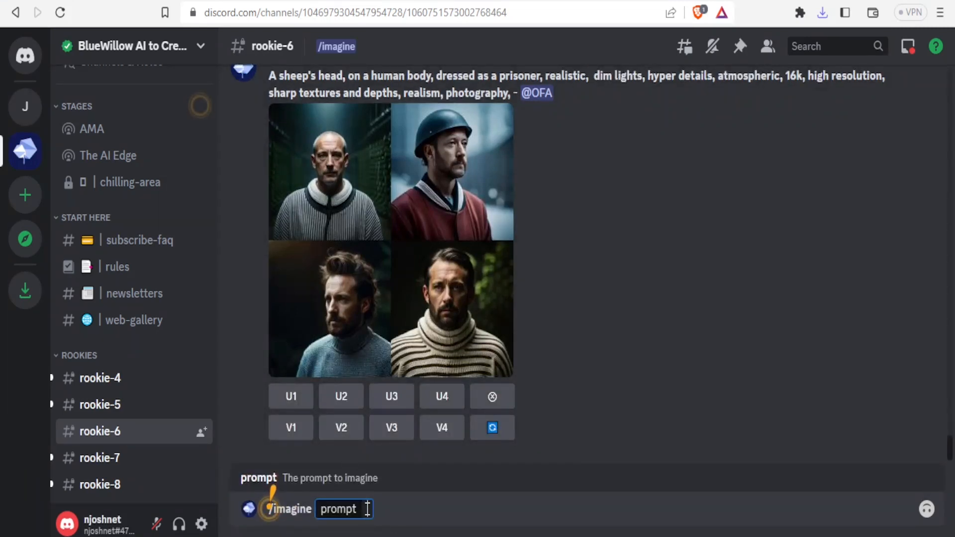
pyautogui.write('A black with dreadlocks taking coffee at sunset')
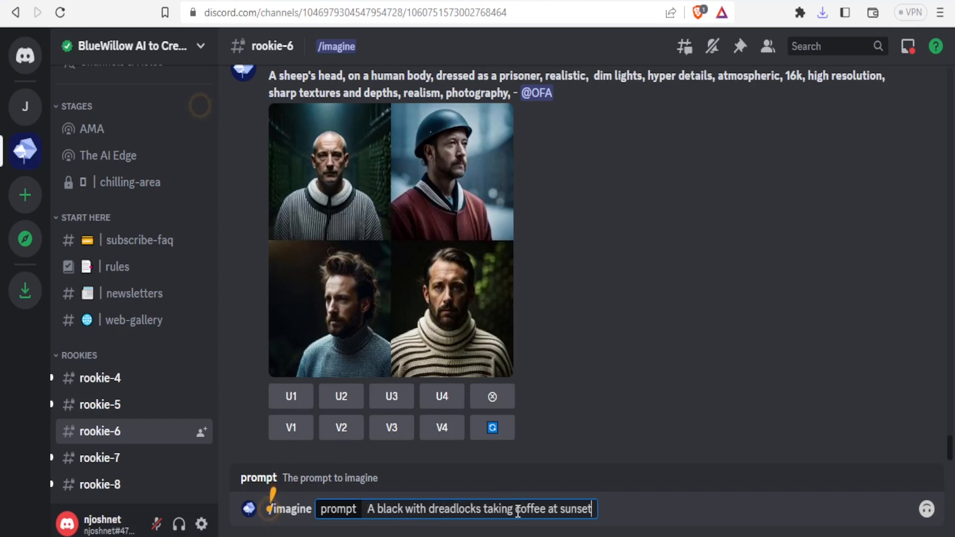
pyautogui.doubleClick(531, 509)
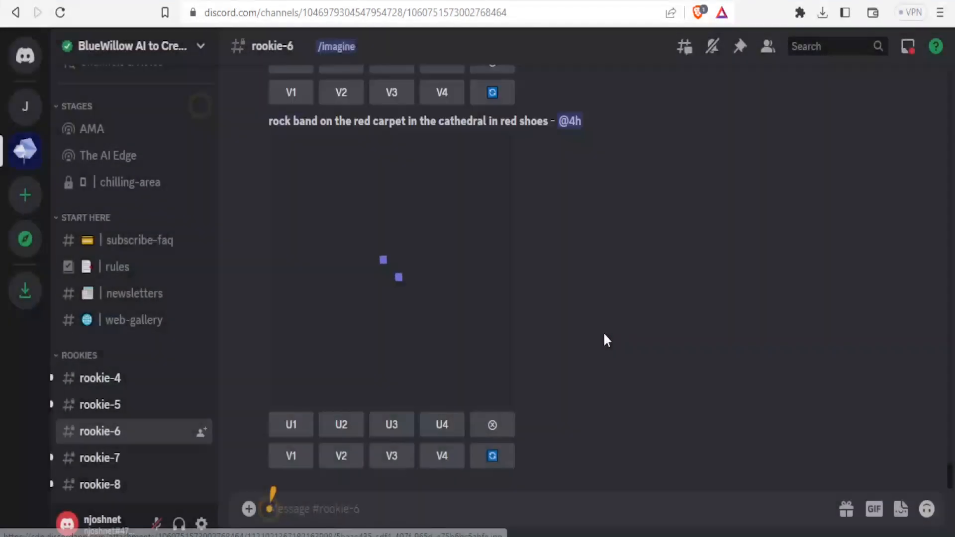
# Submit an /imagine prompt of a dreadlocked man fighting using a stick with thorns
pyautogui.click(391, 93)
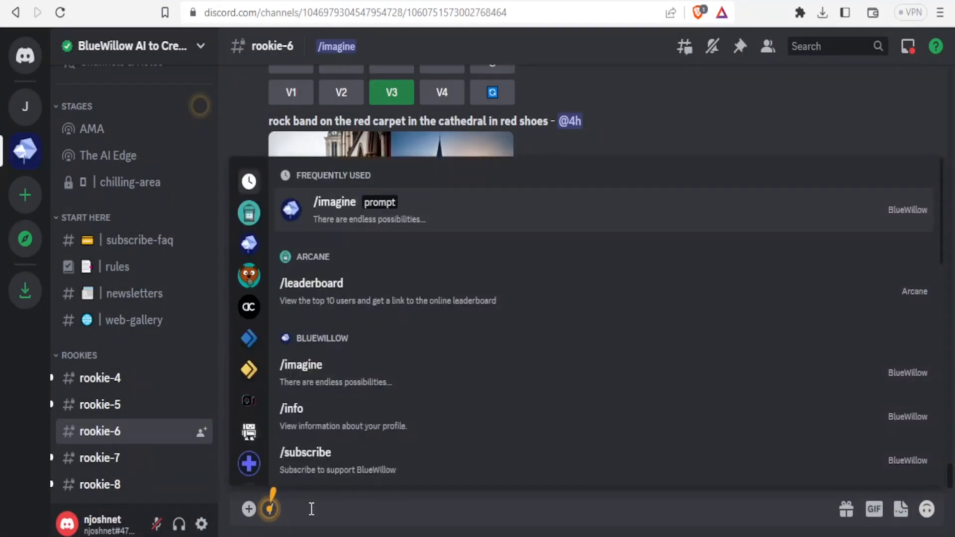
pyautogui.write('/ima')
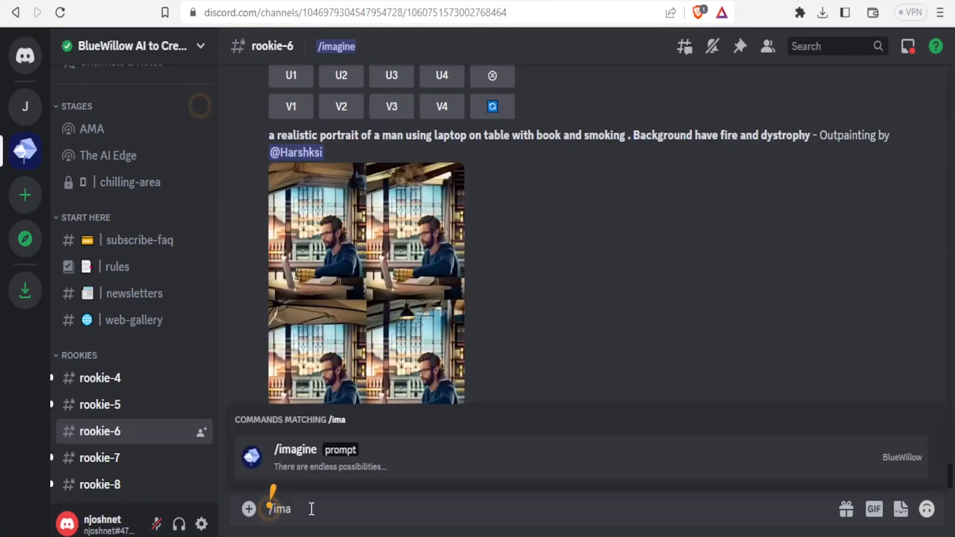
pyautogui.click(295, 450)
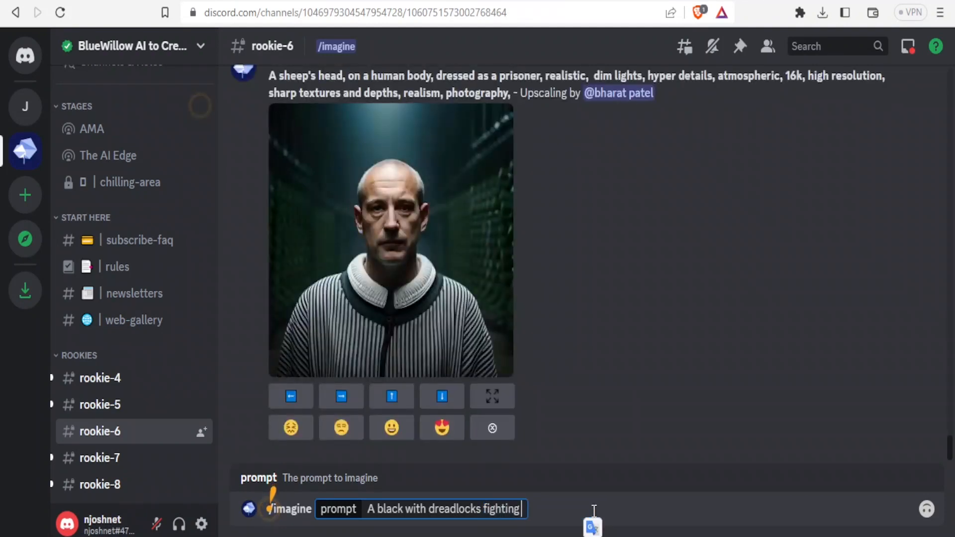
pyautogui.write('using a stick')
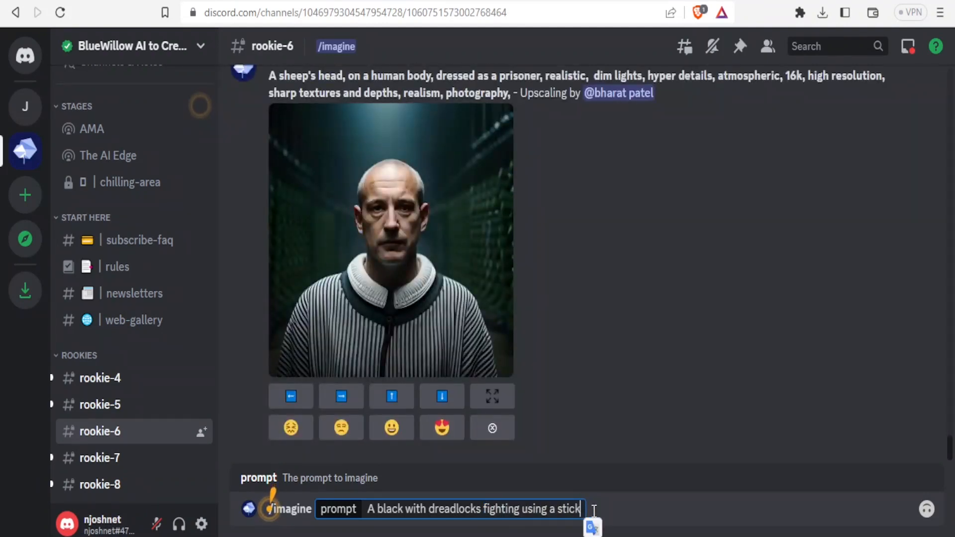
pyautogui.write('with thorns')
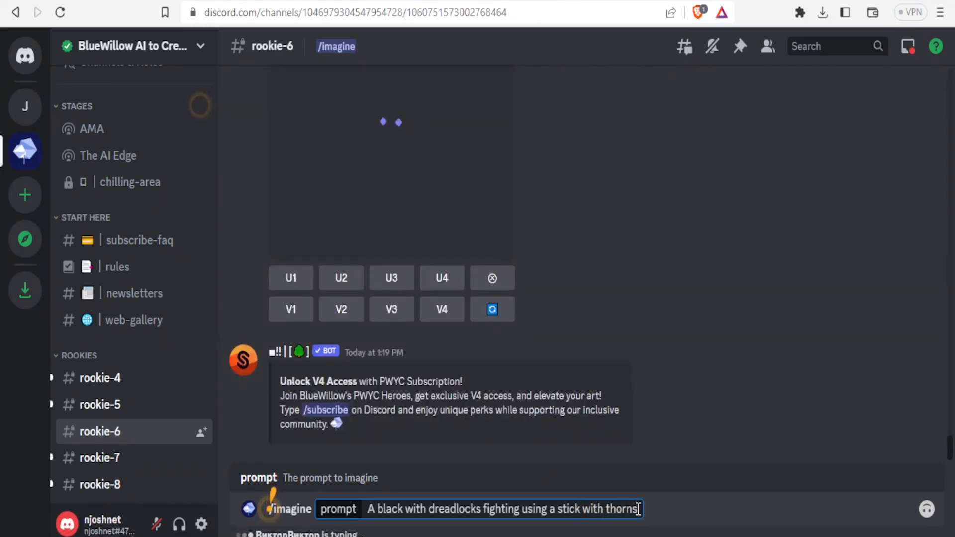
pyautogui.press('Enter')
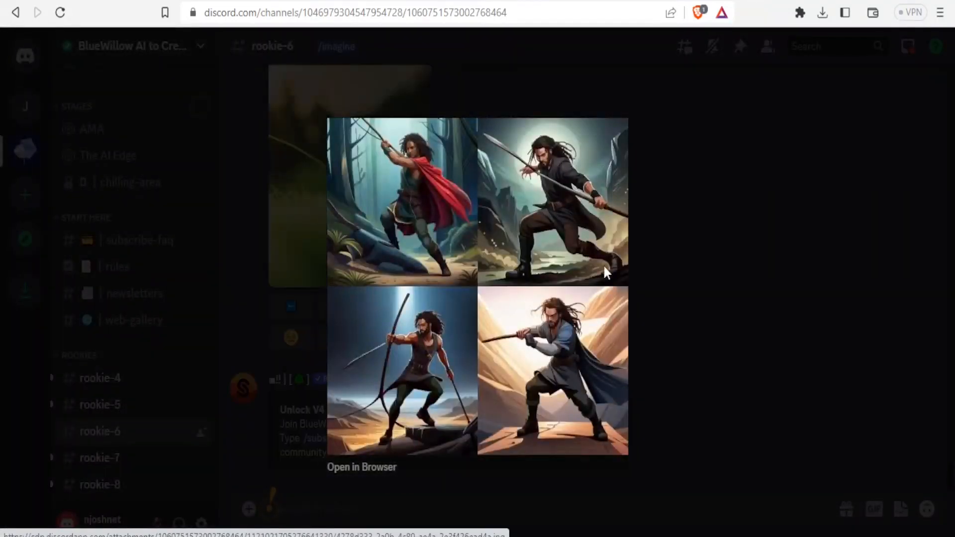
pyautogui.moveTo(649, 275)
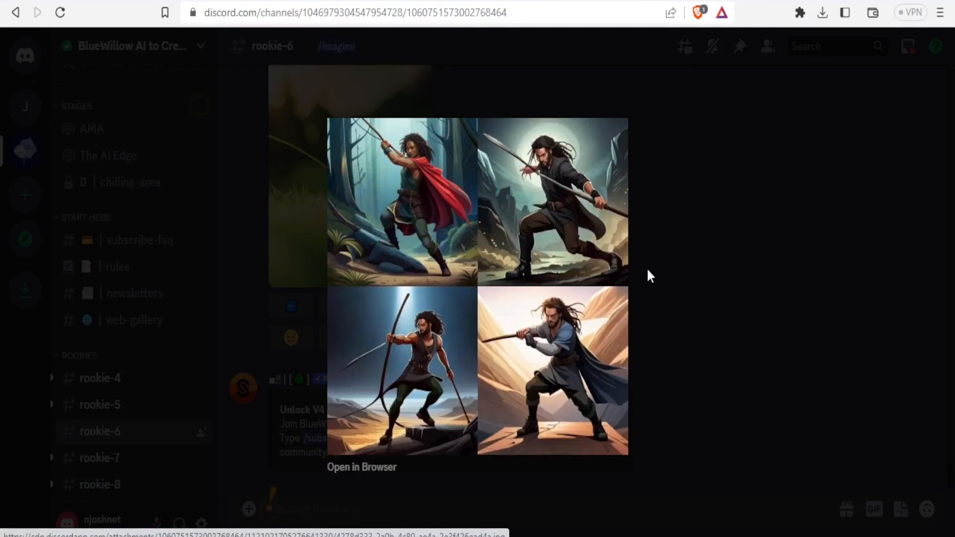
pyautogui.moveTo(436, 333)
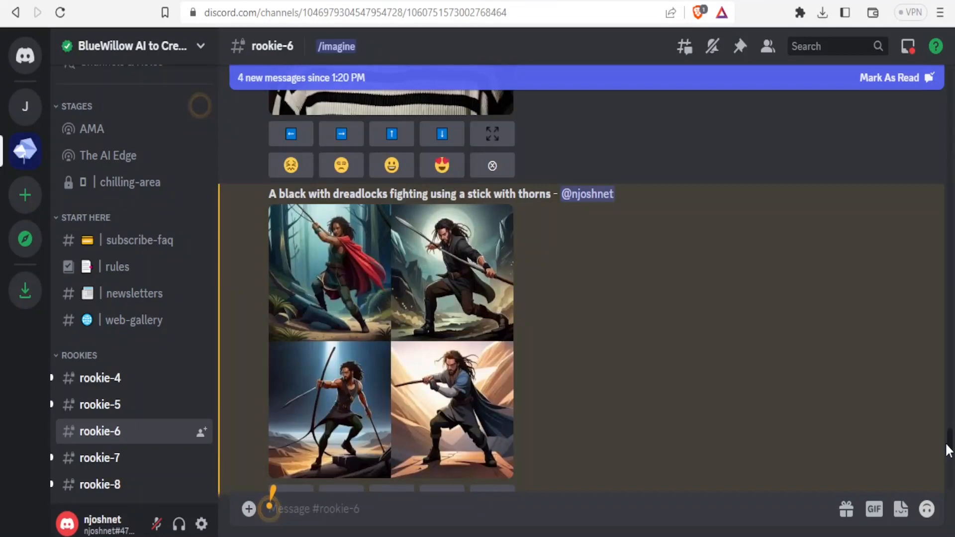
# Scroll to the stick-fight grid and upscale the third variant with U3
pyautogui.scroll(-3)
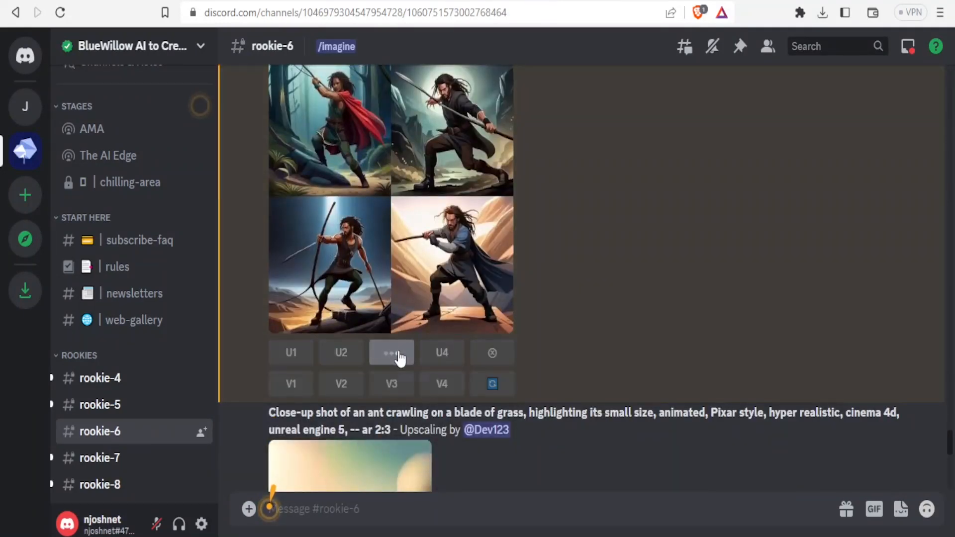
pyautogui.click(391, 353)
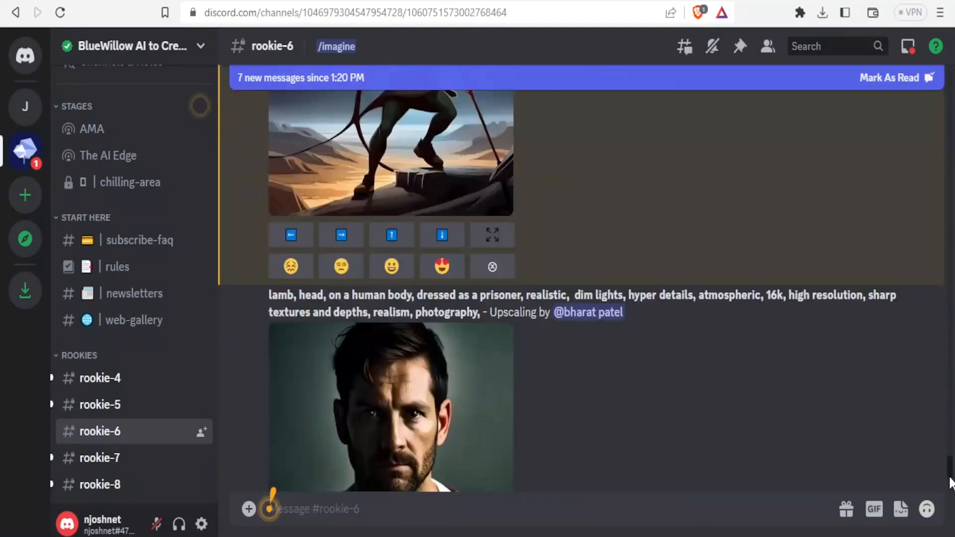
pyautogui.scroll(-3)
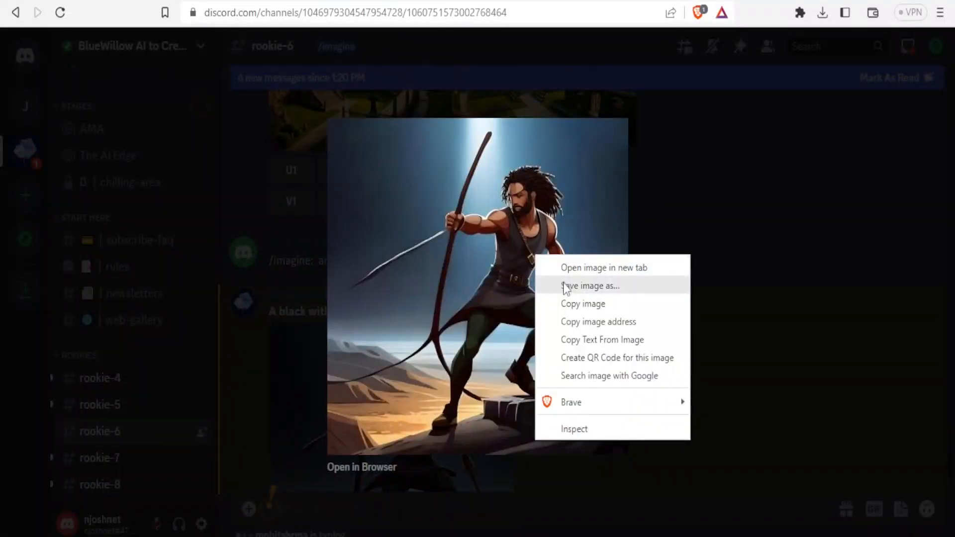
# Save the enlarged stick-fight image as 'man 3', then show it in its folder from Downloads
pyautogui.click(589, 285)
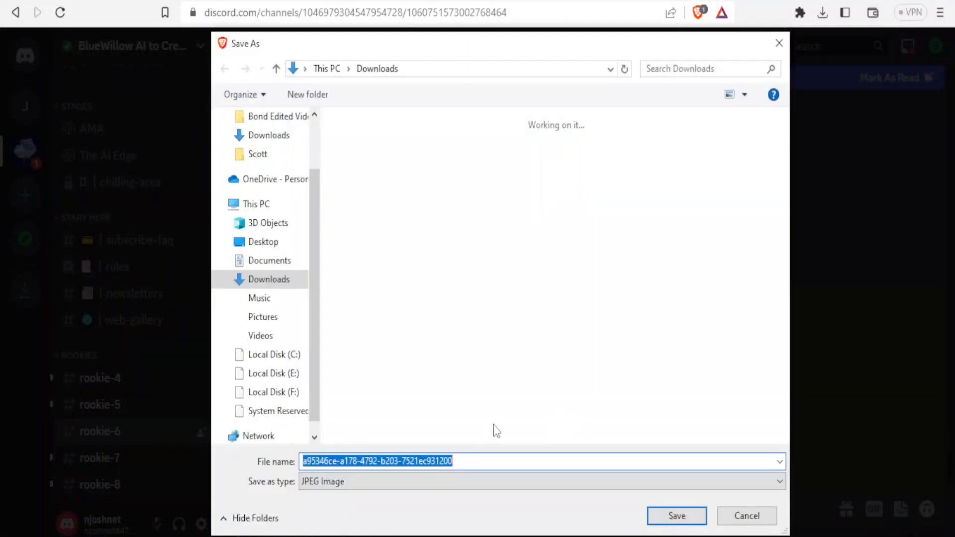
pyautogui.write('man 3')
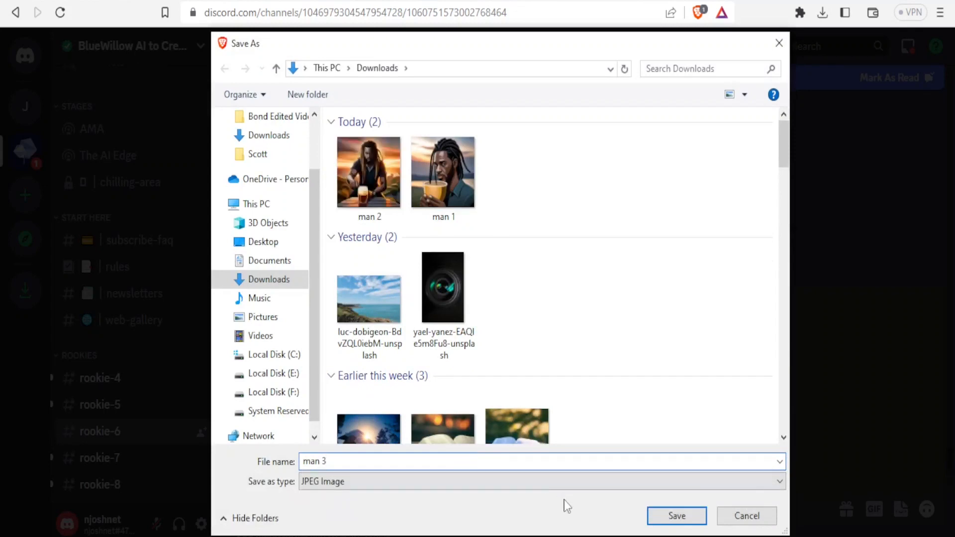
pyautogui.click(675, 516)
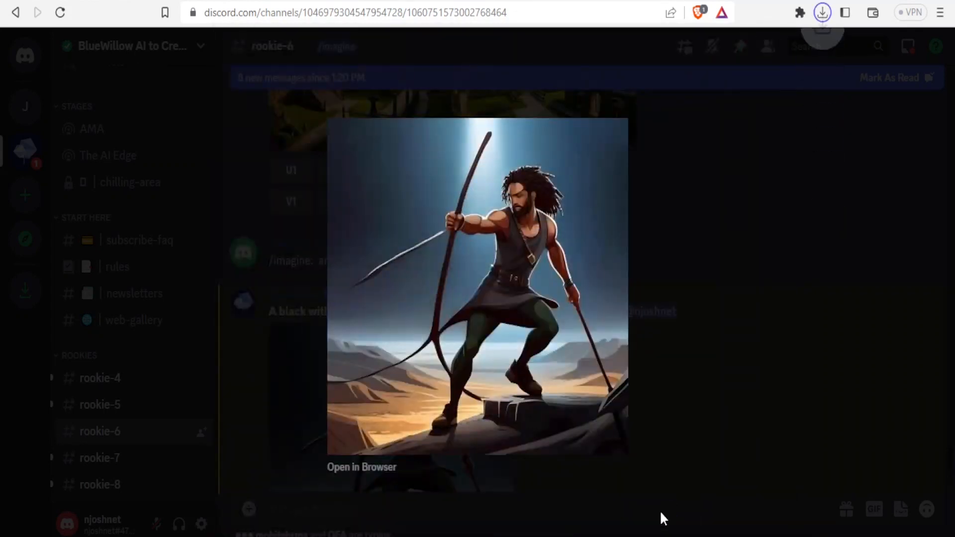
pyautogui.click(822, 12)
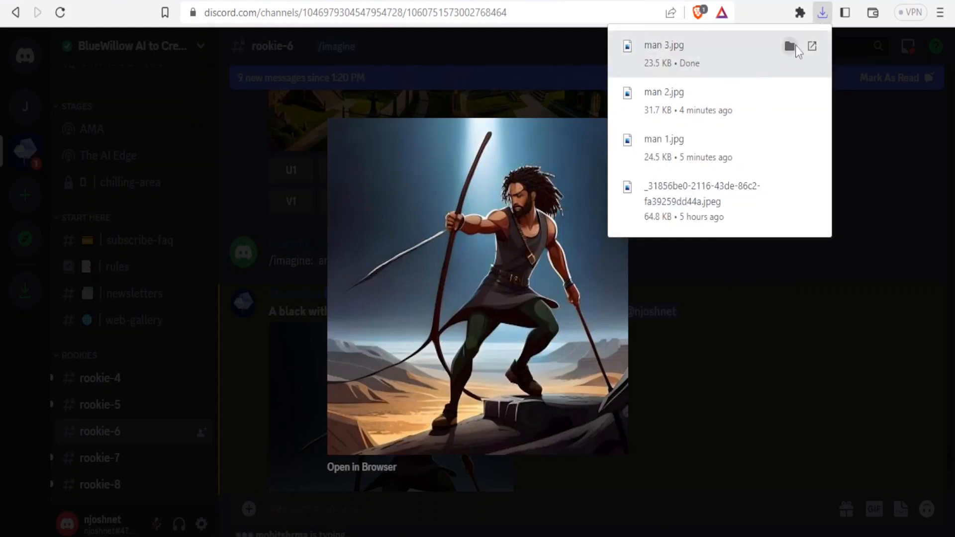
pyautogui.click(790, 46)
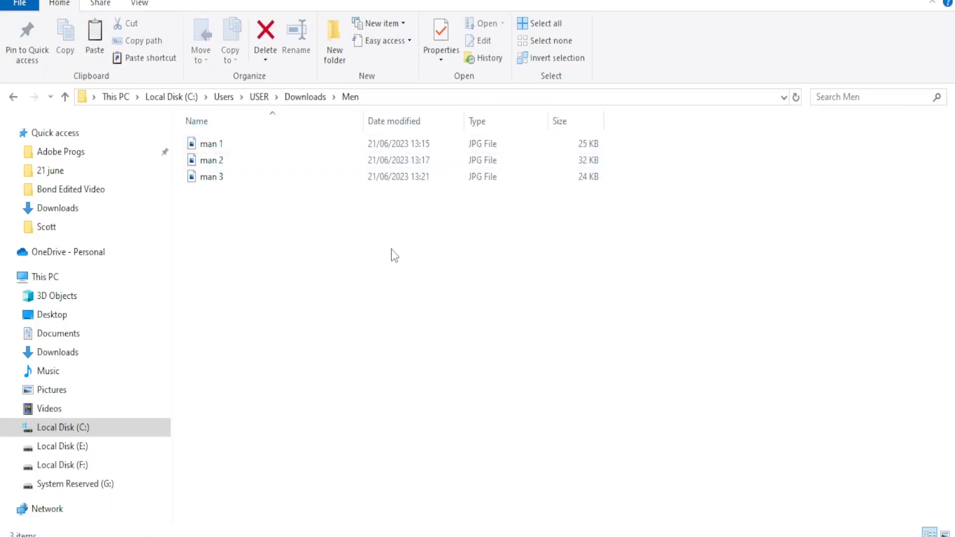
# Switch the Men folder to Large icons view and select man 1
pyautogui.rightClick(393, 255)
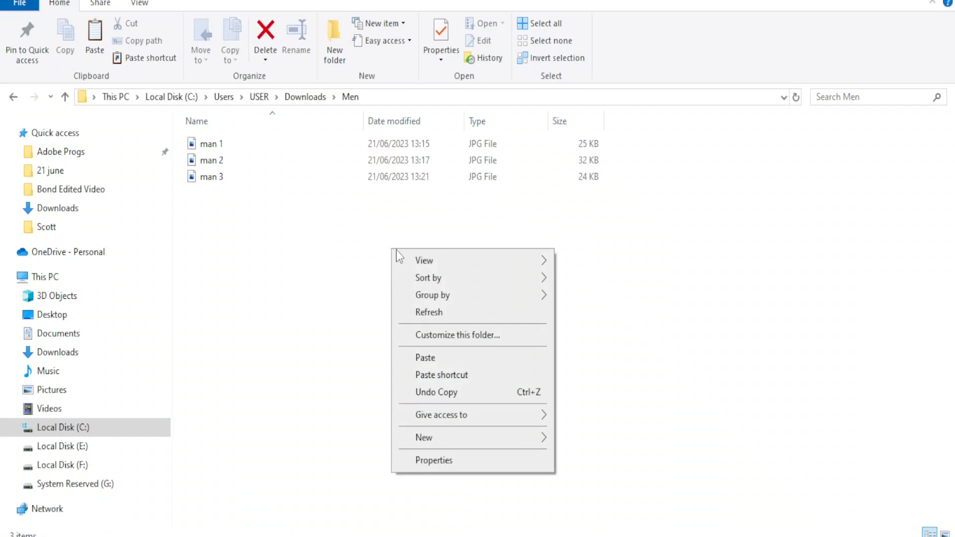
pyautogui.click(423, 260)
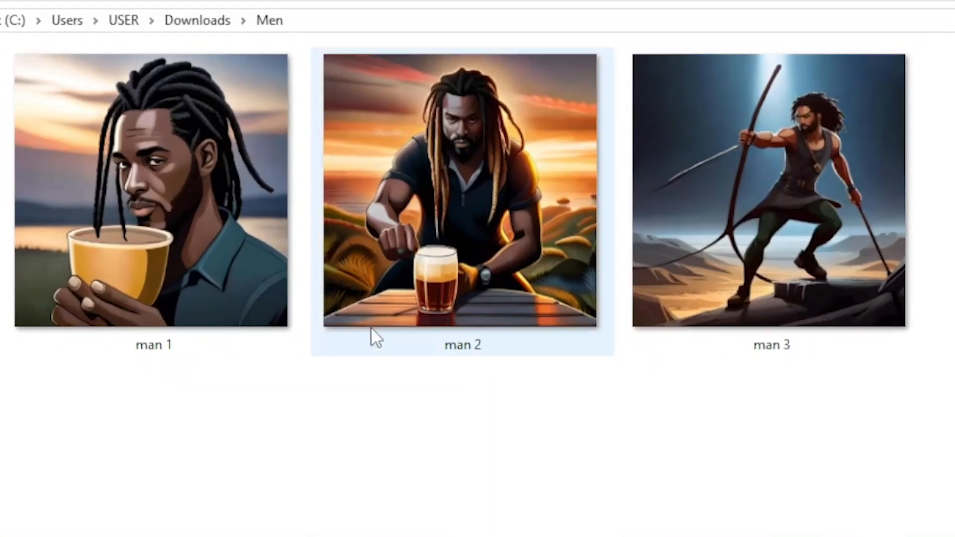
pyautogui.moveTo(180, 241)
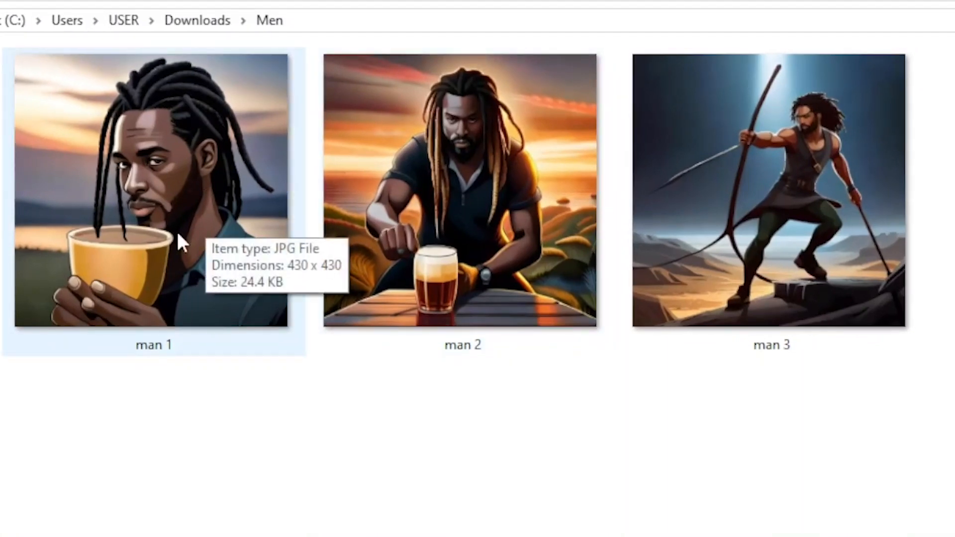
pyautogui.click(459, 192)
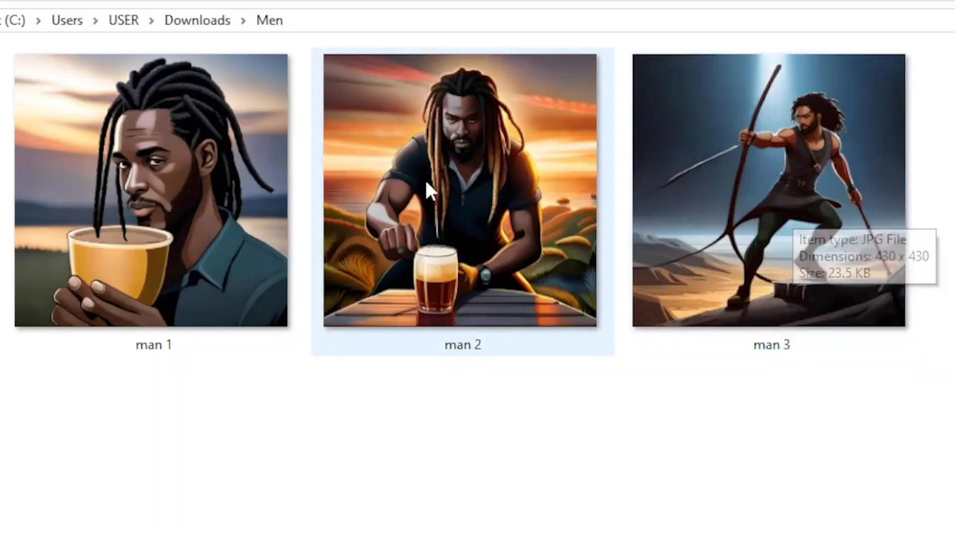
pyautogui.moveTo(526, 176)
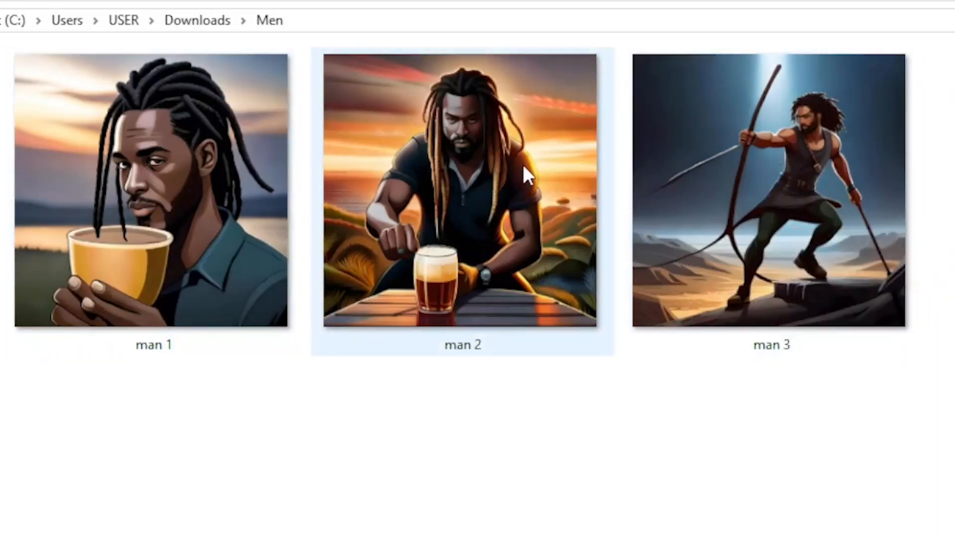